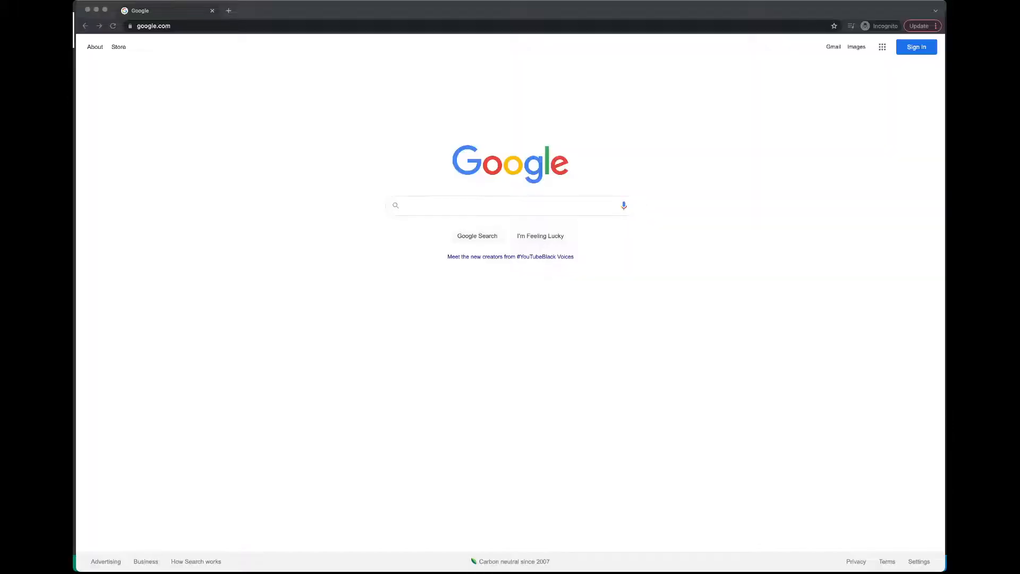
Search Google for 'nextjs examples github'
left_click(507, 205)
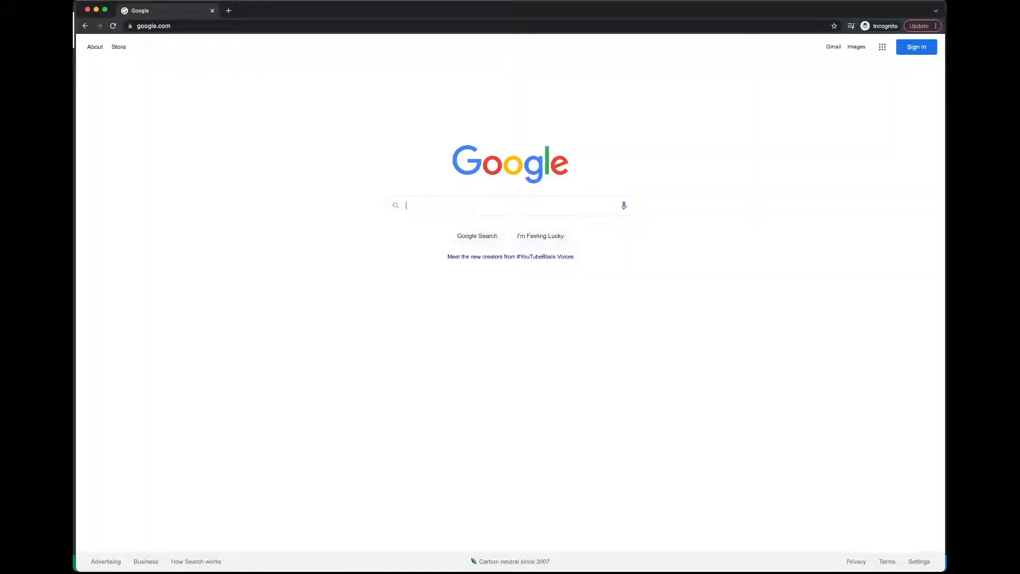
type("nextjs examples github")
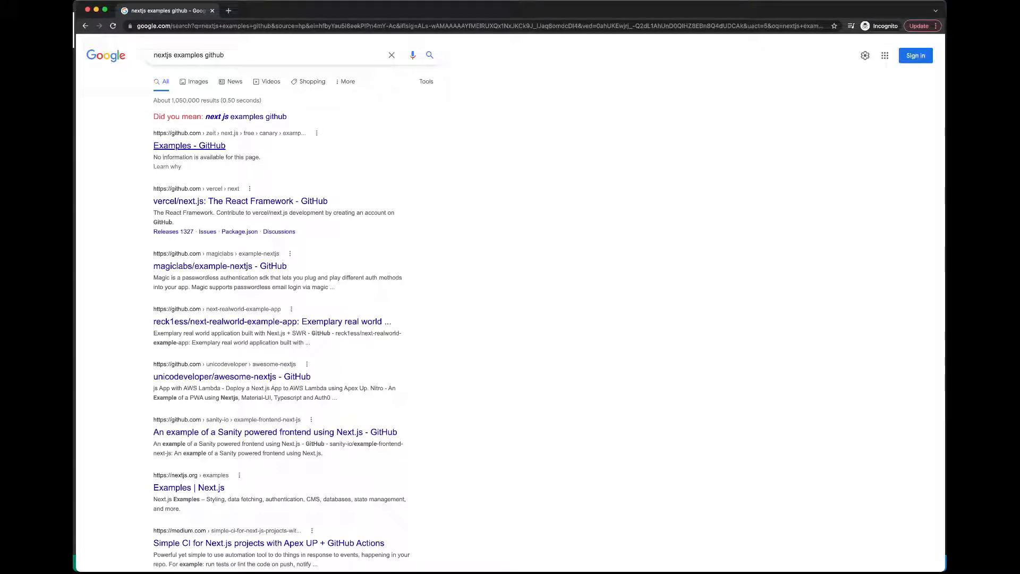
Open the with-jest-babel folder from the Next.js examples on GitHub and read its README
left_click(189, 145)
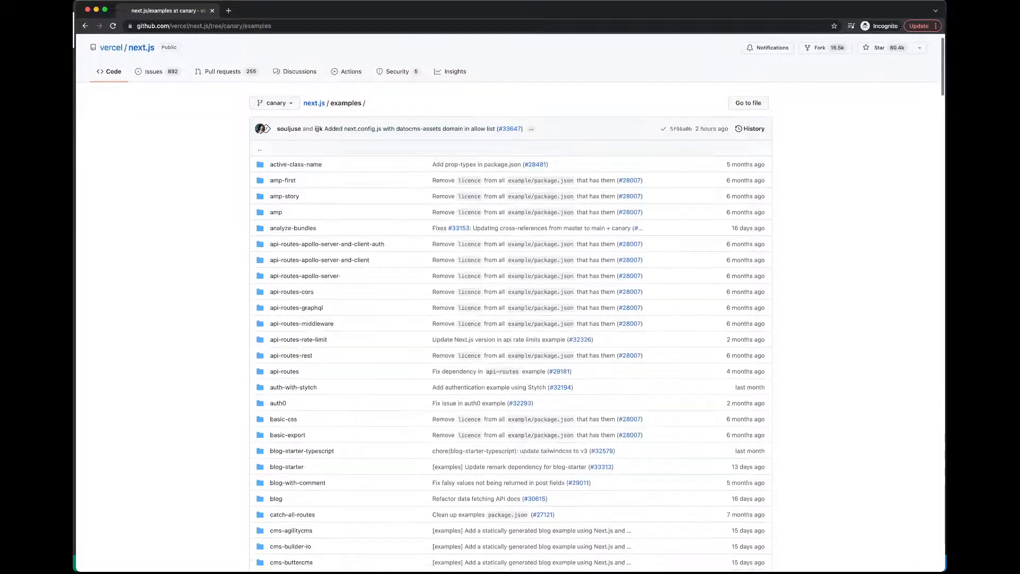
scroll("down", 3)
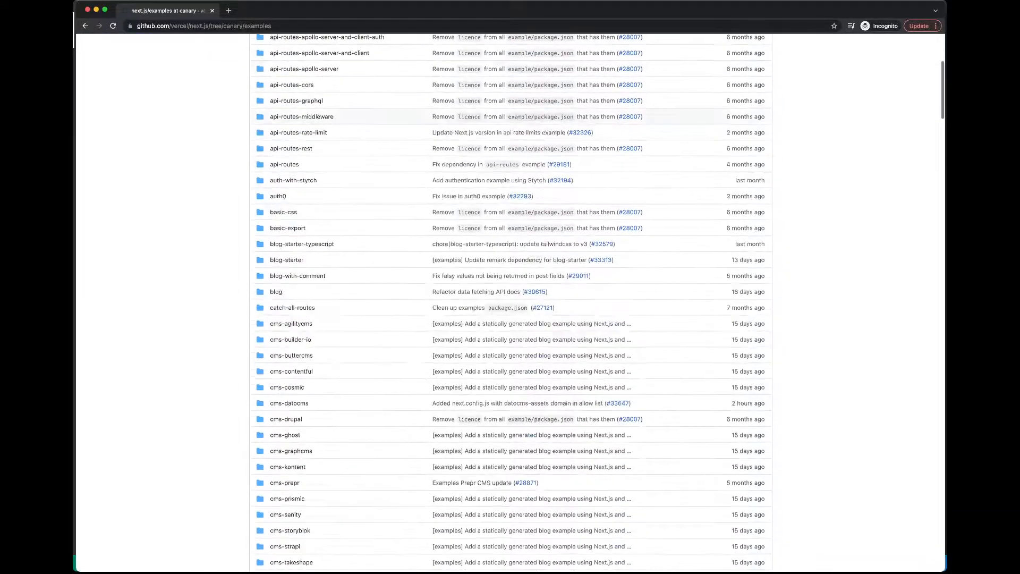
scroll("down", 3)
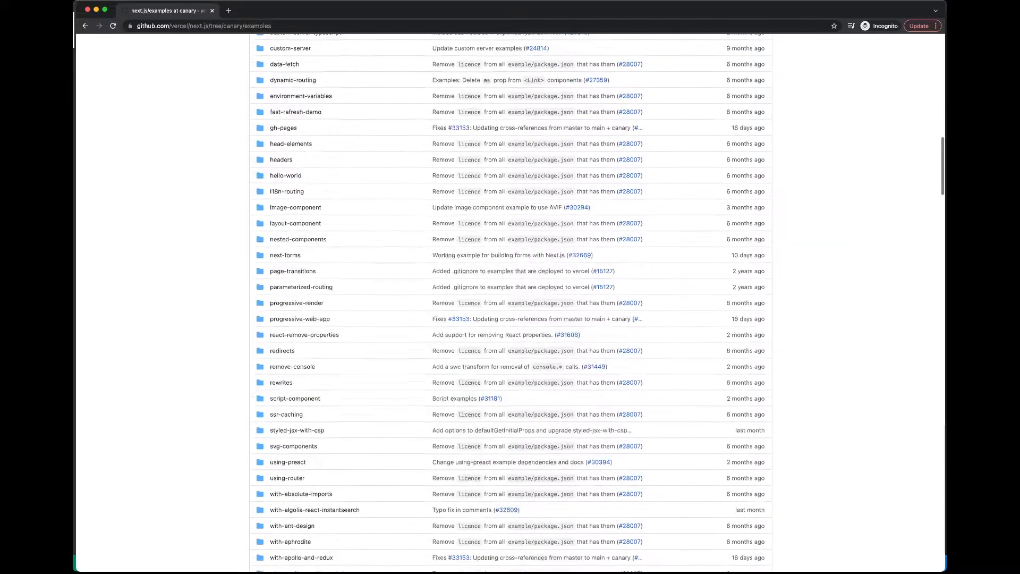
scroll("down", 3)
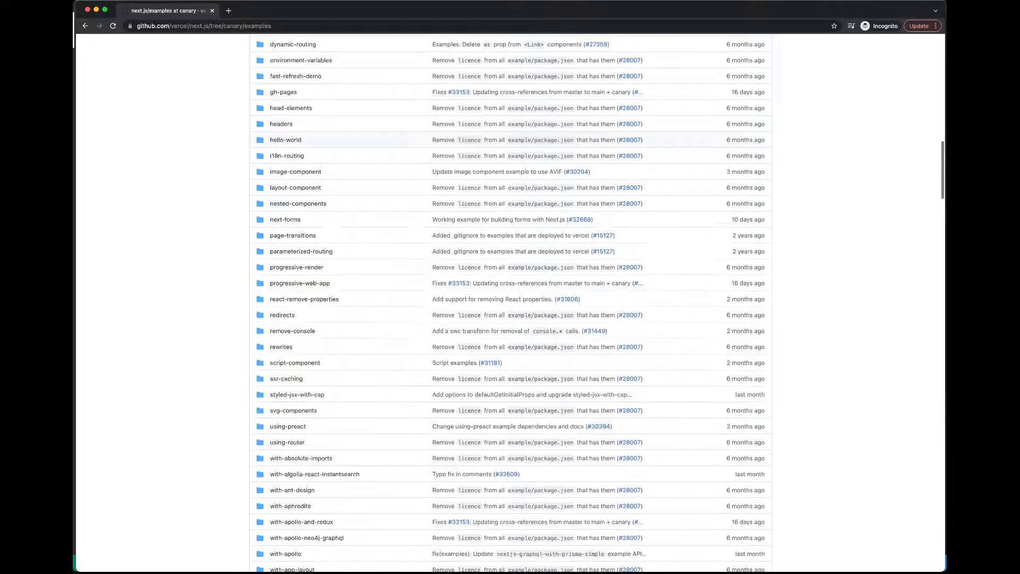
scroll("up", 3)
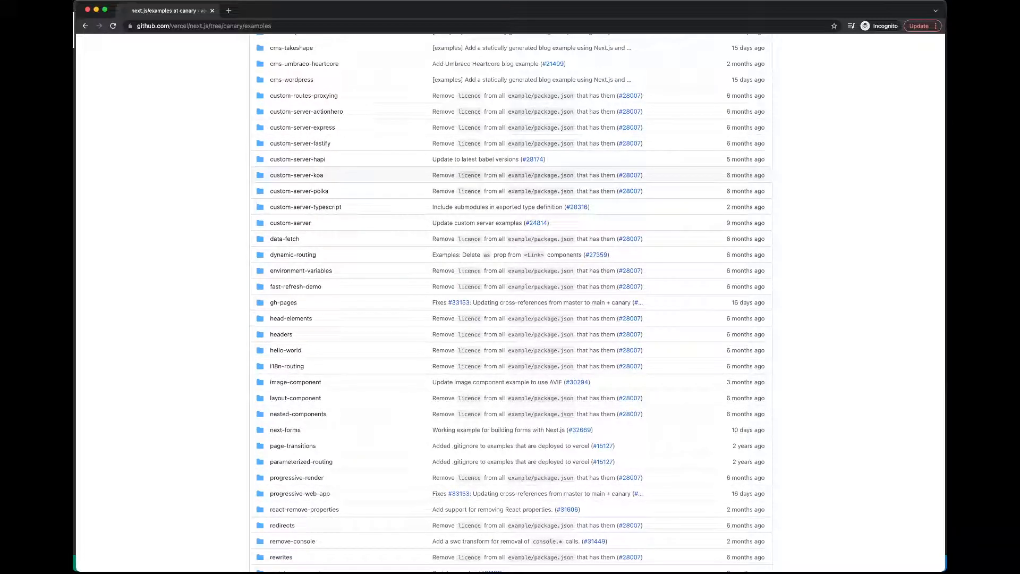
scroll("down", 3)
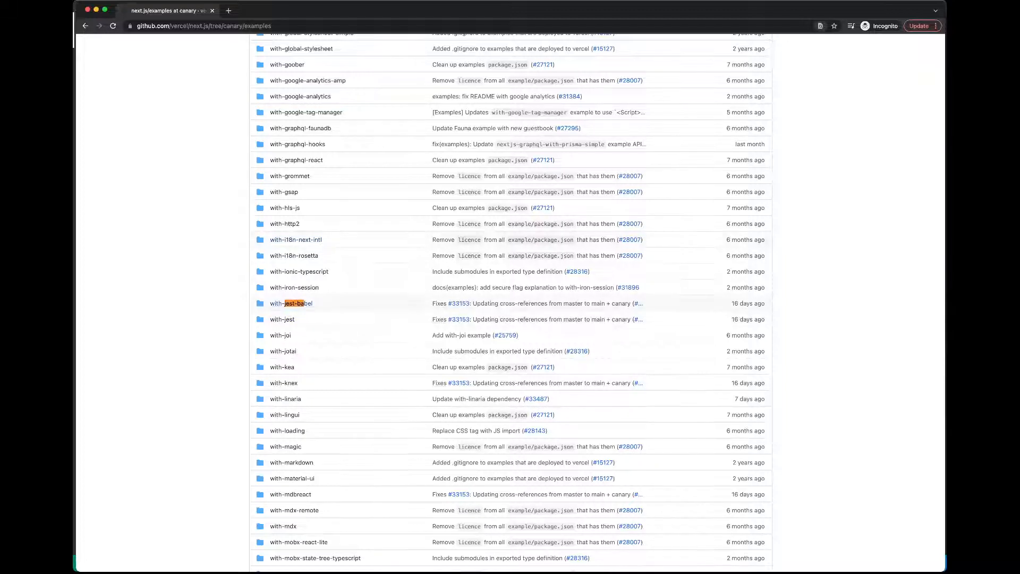
left_click(292, 303)
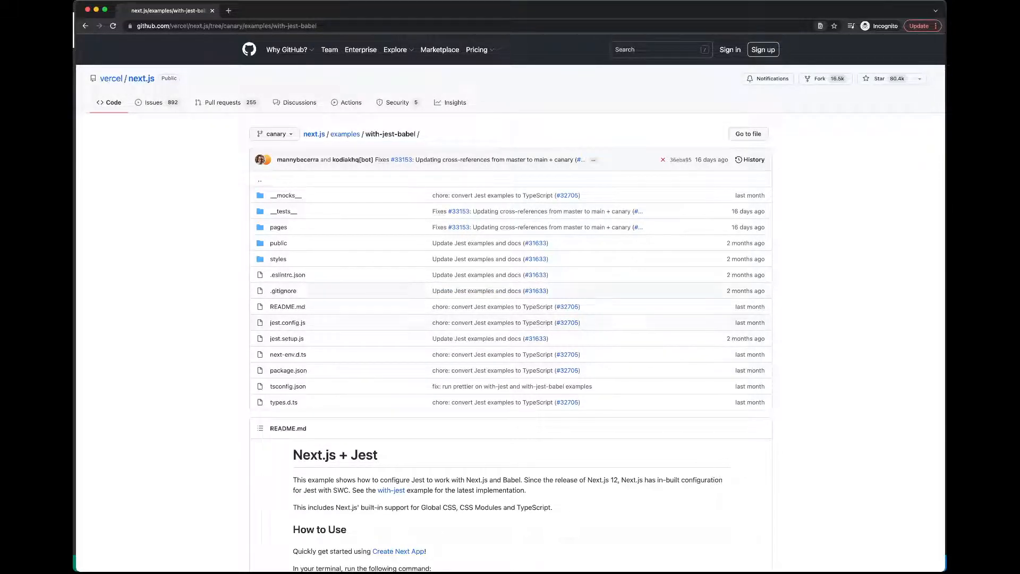
scroll("down", 3)
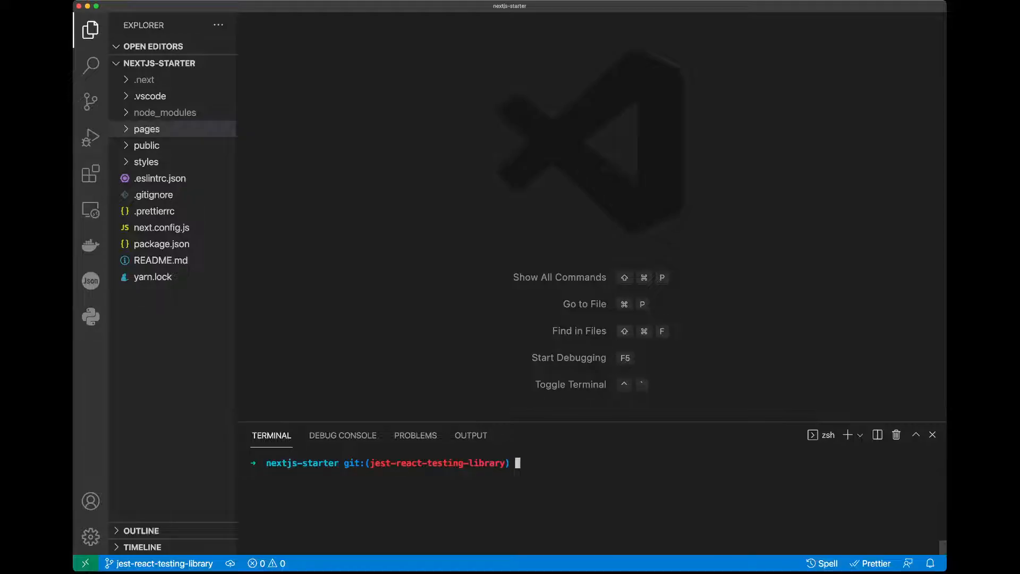
Enter 'yarn add jest eslint-plugin-testing-library babel-jest' in the terminal without running it
type("yarn add")
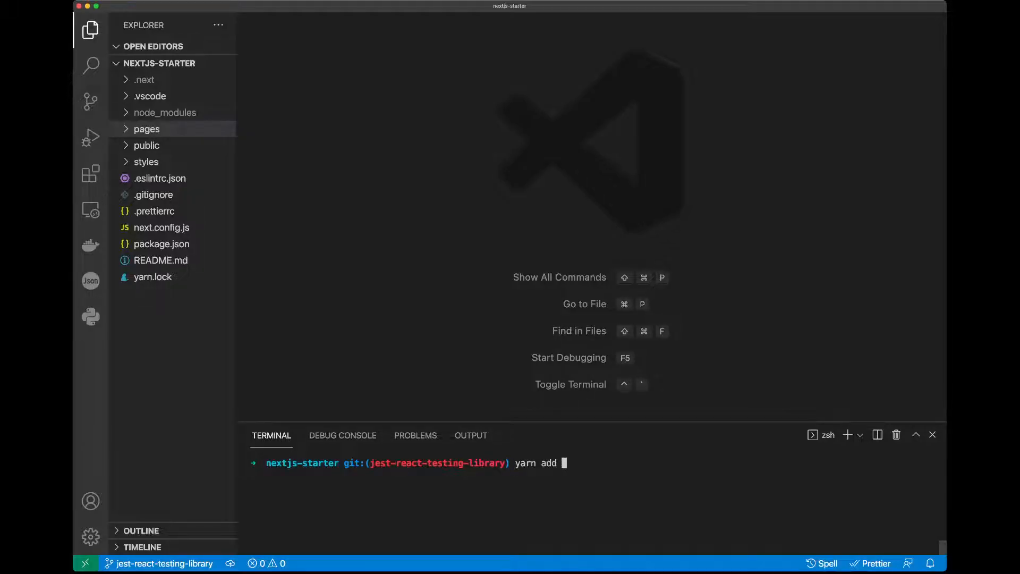
type("jest")
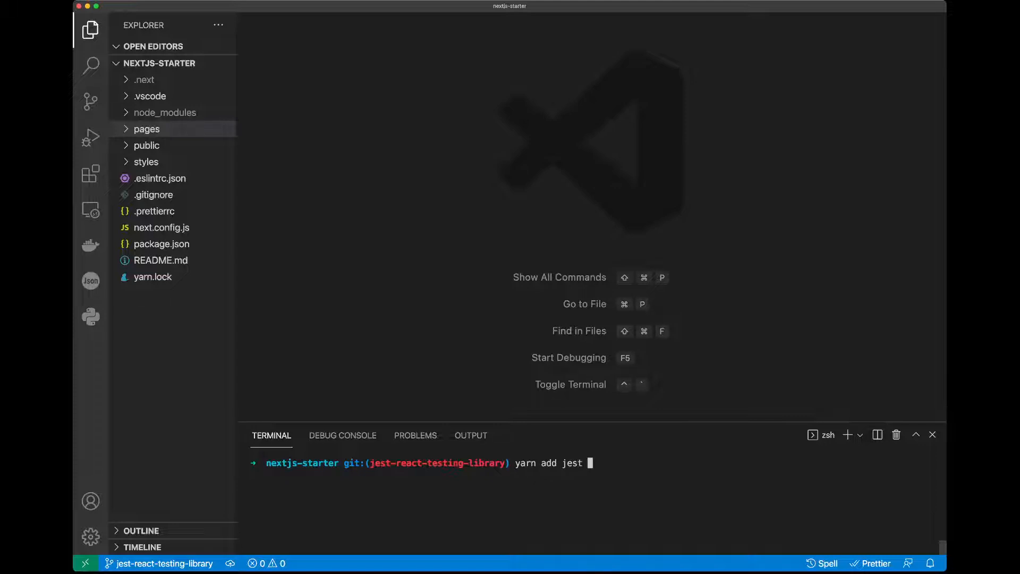
type("esli")
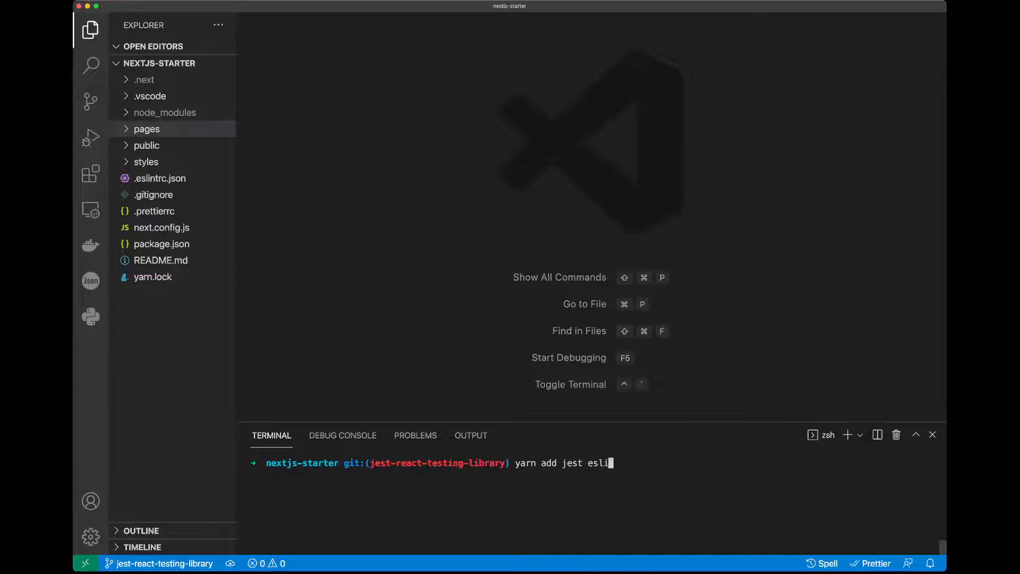
type("nt-plugi")
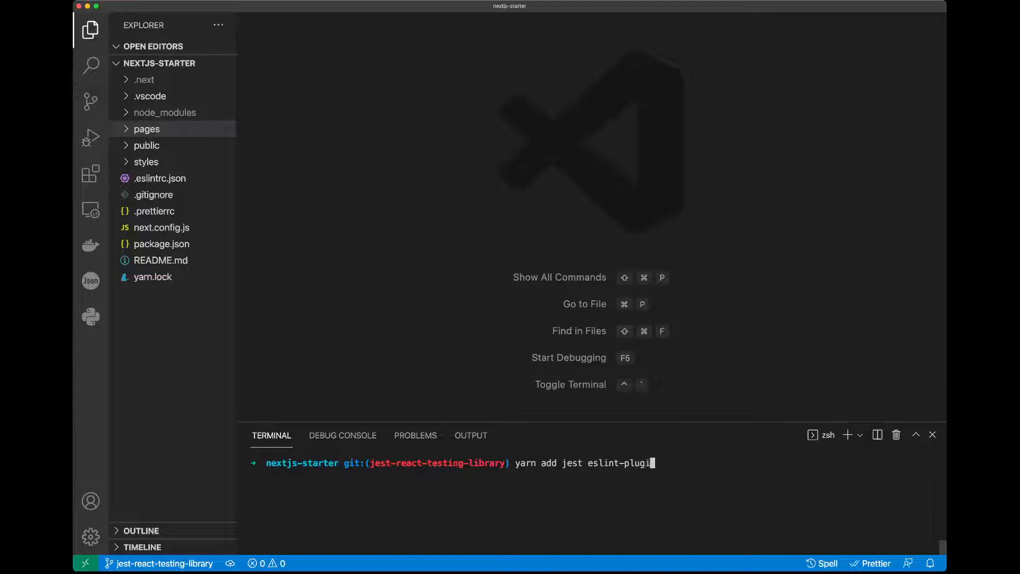
type("n-testing-")
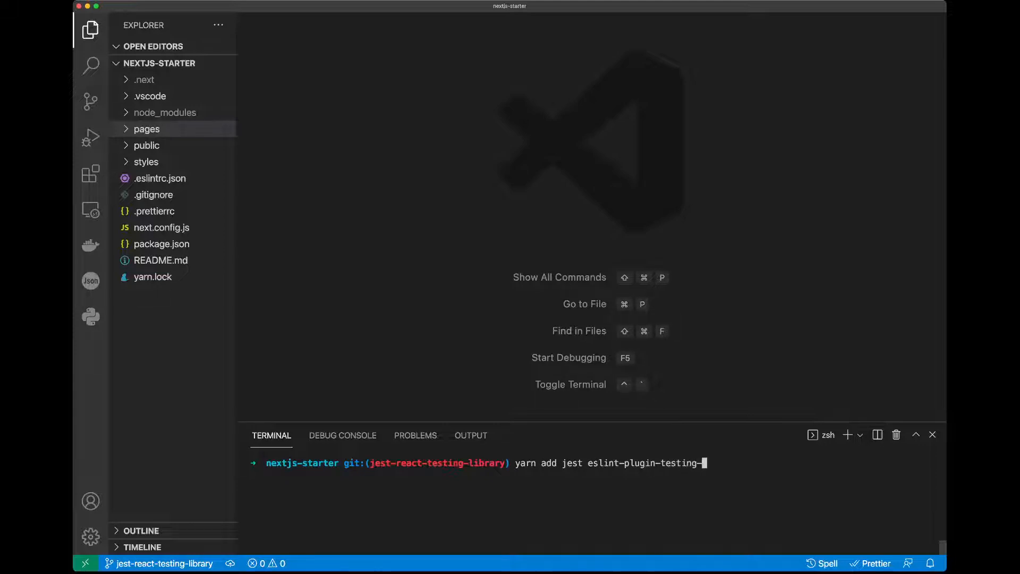
type("library")
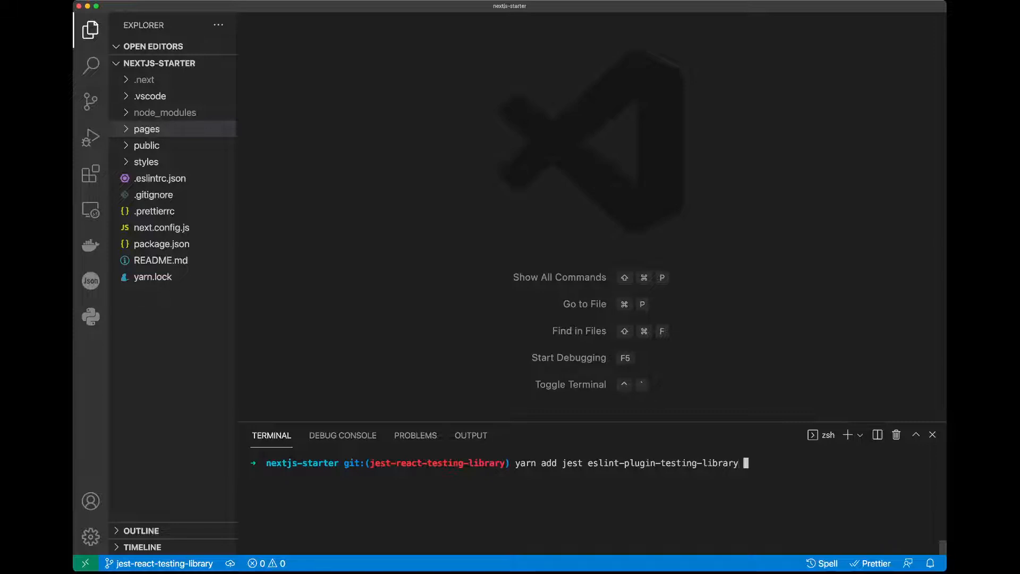
type("babel-jest")
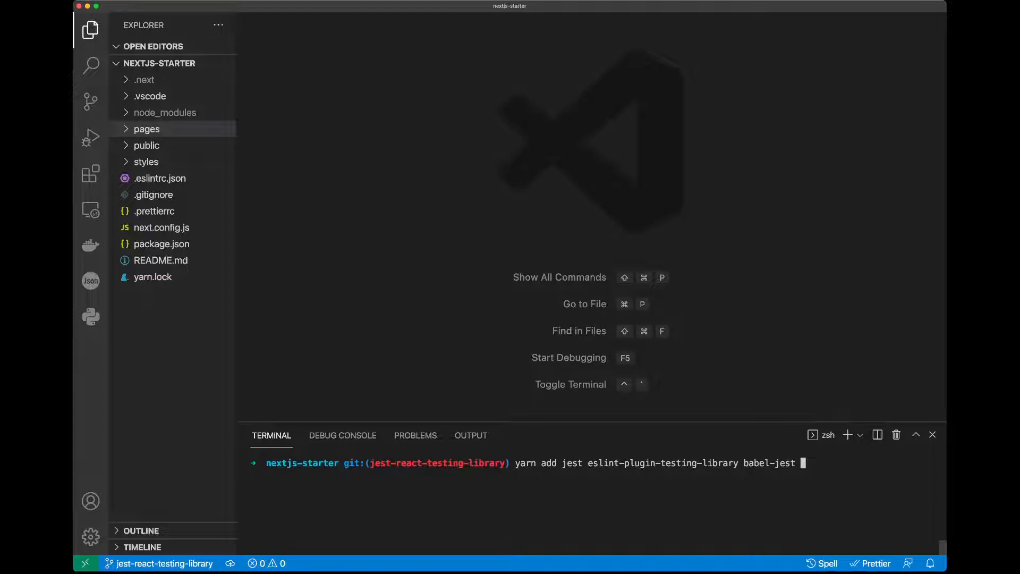
type("@")
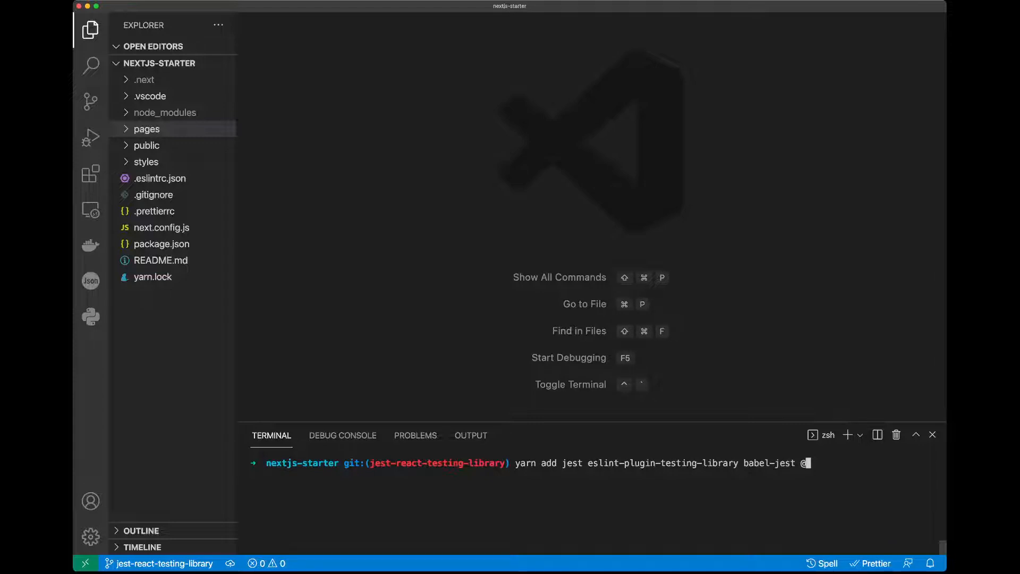
type("testing-li")
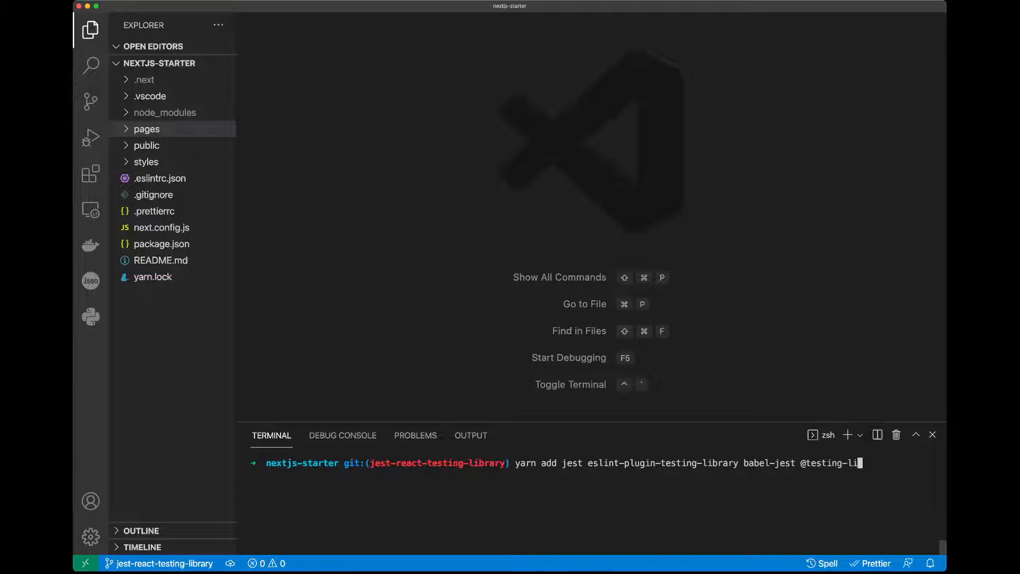
type("brary")
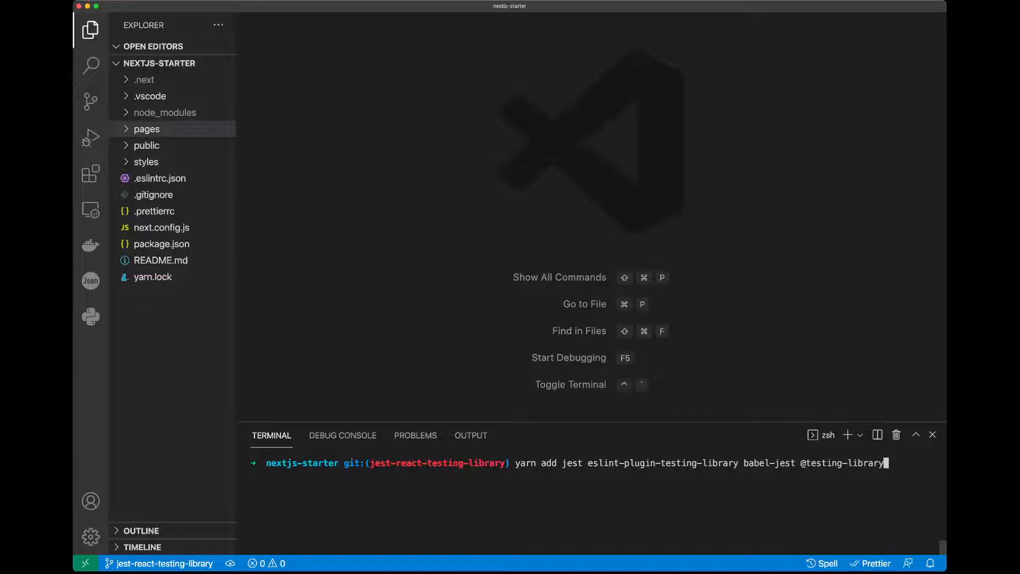
type("/u")
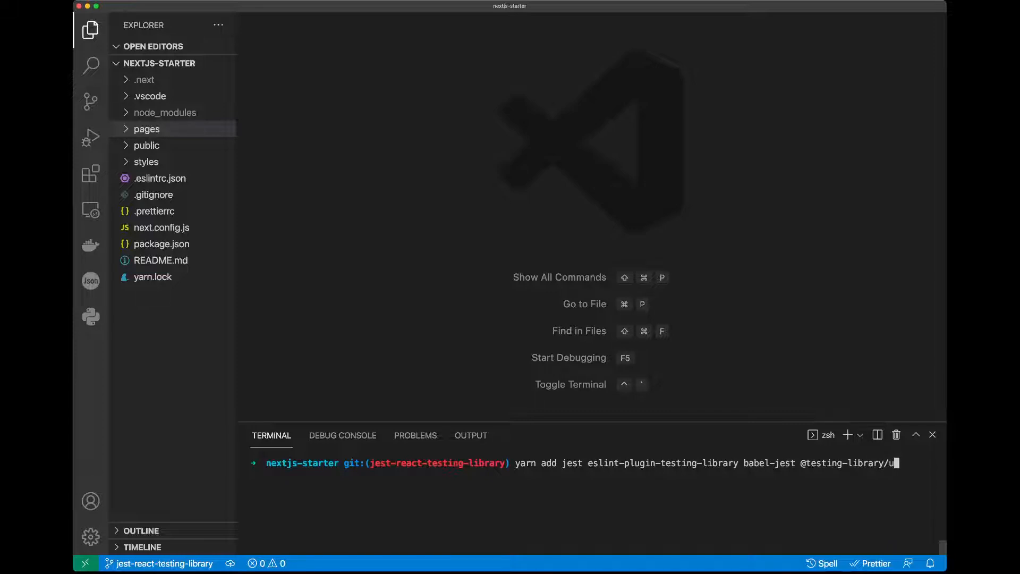
type("ser-event")
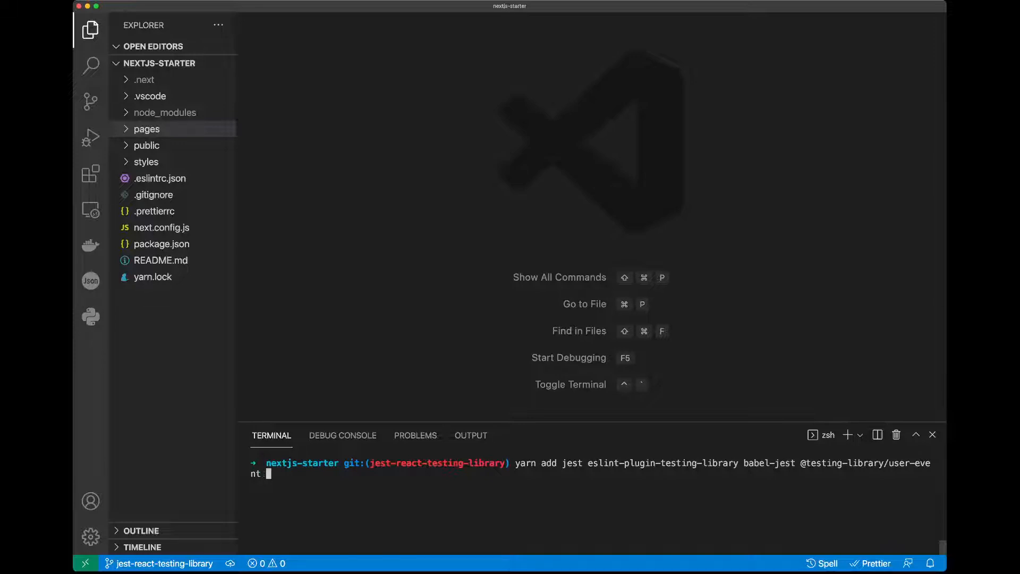
type("@te")
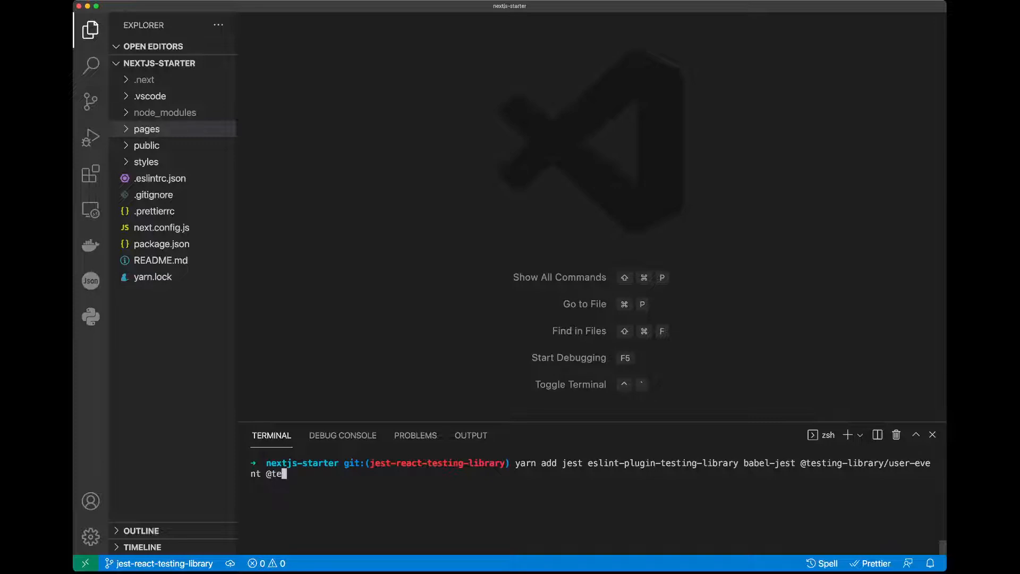
type("sting-lib")
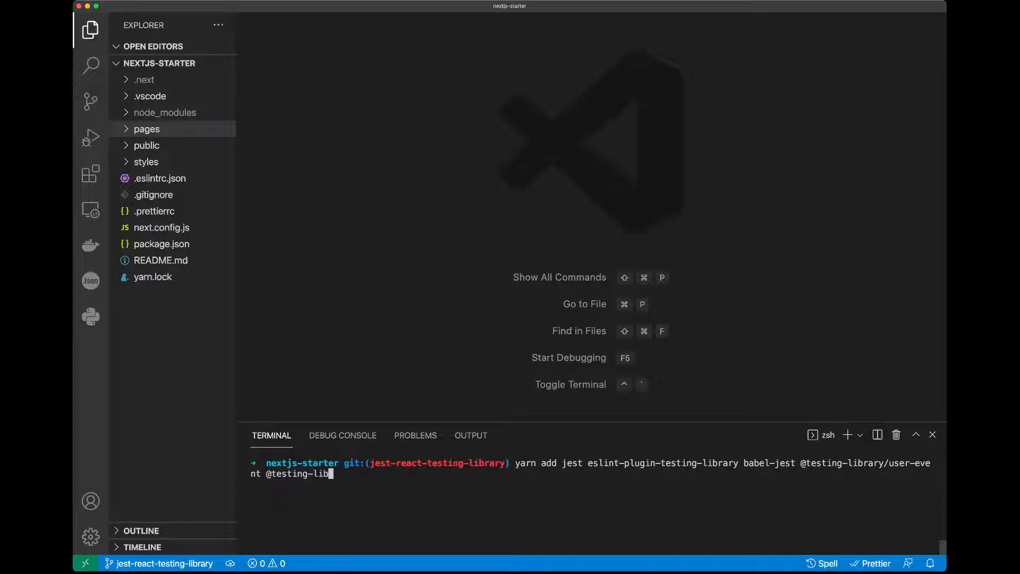
type("rary/")
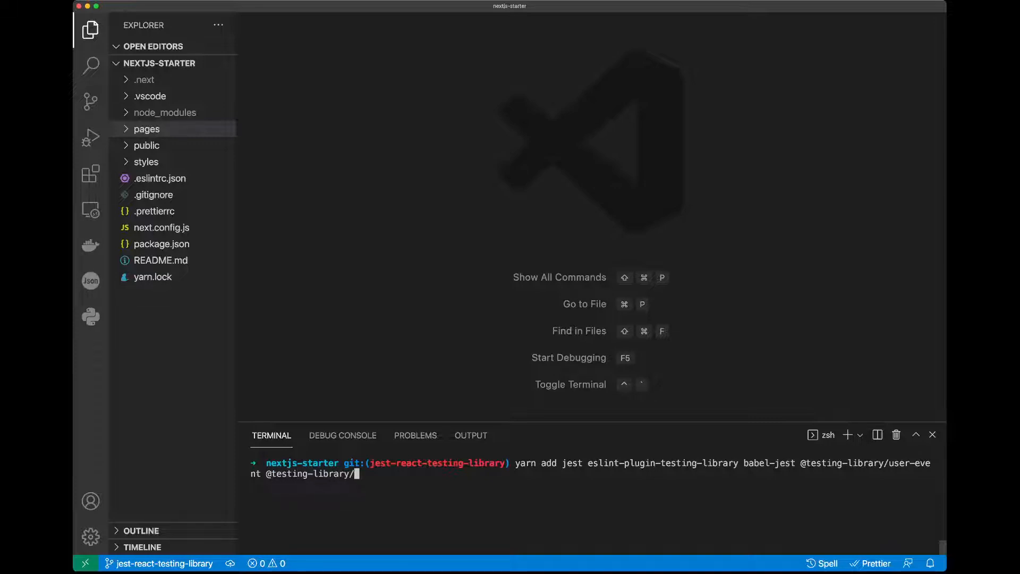
type("react")
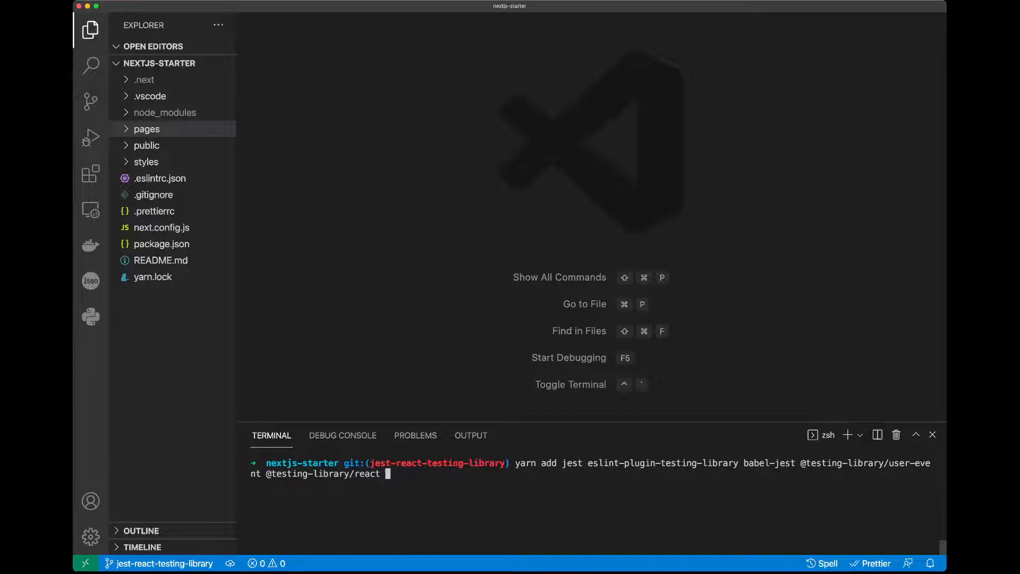
type("@t")
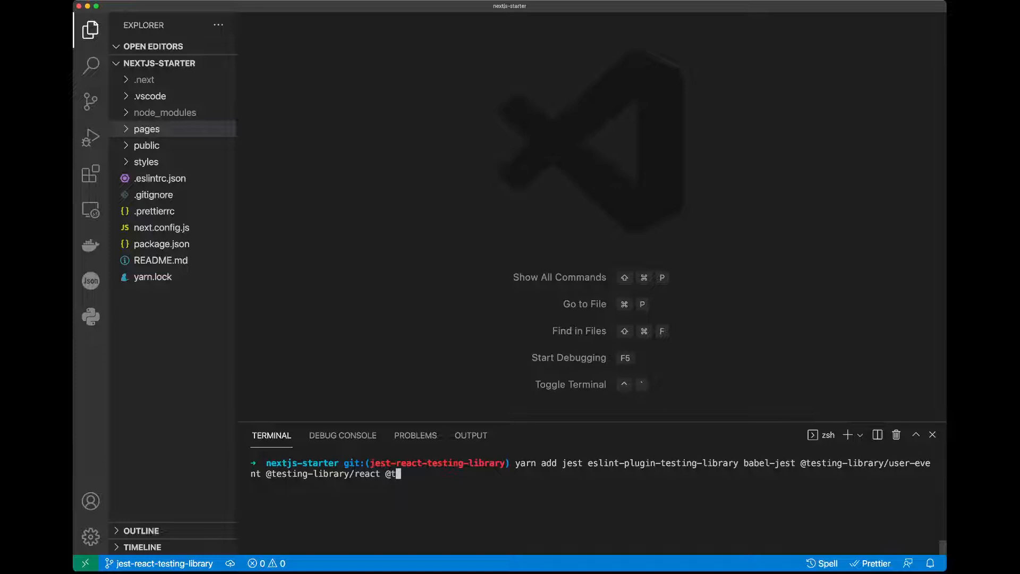
type("esting-library/")
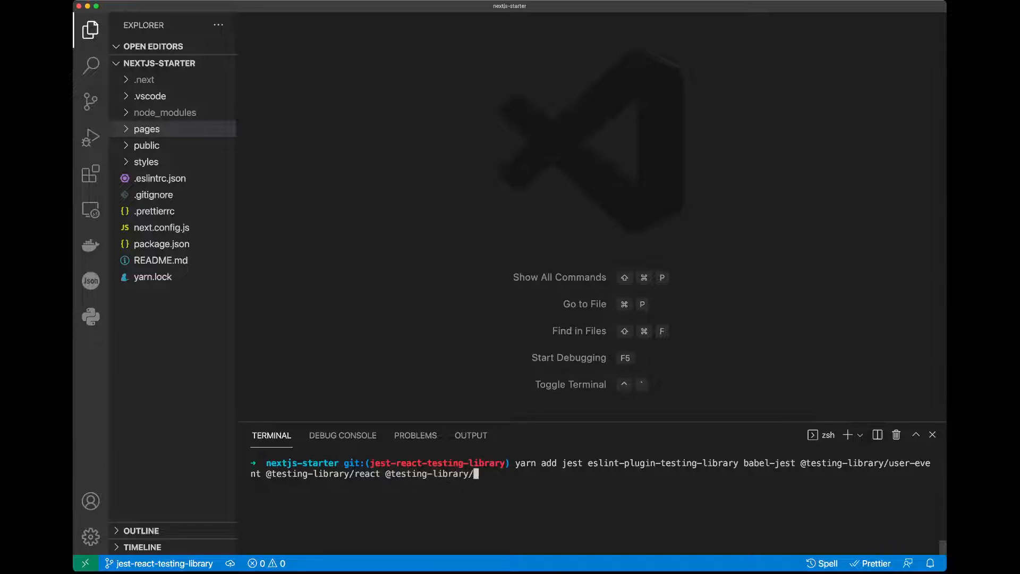
type("jest")
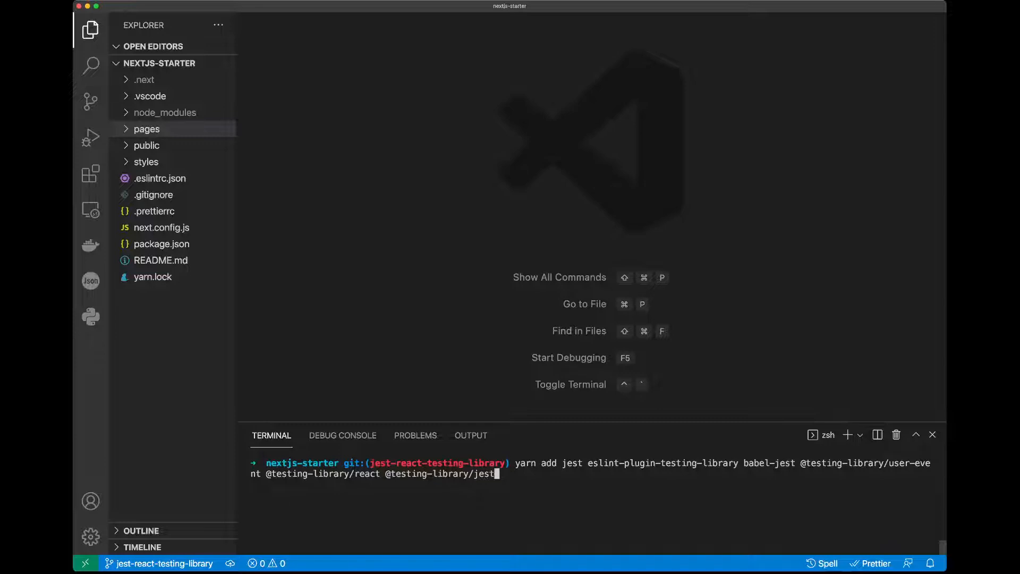
type("-dom")
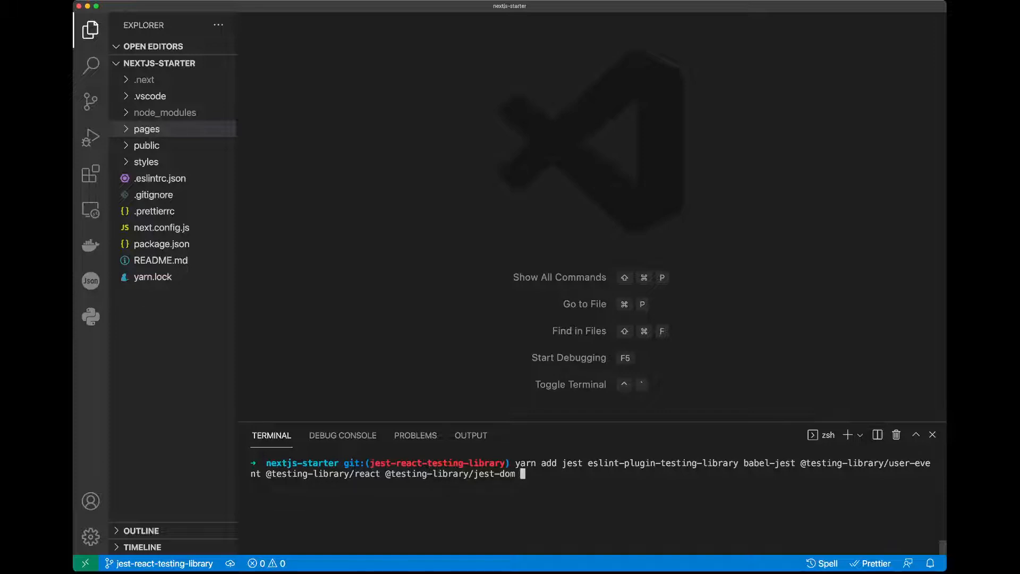
Add identity-obj-proxy to the command and run the install
type("id")
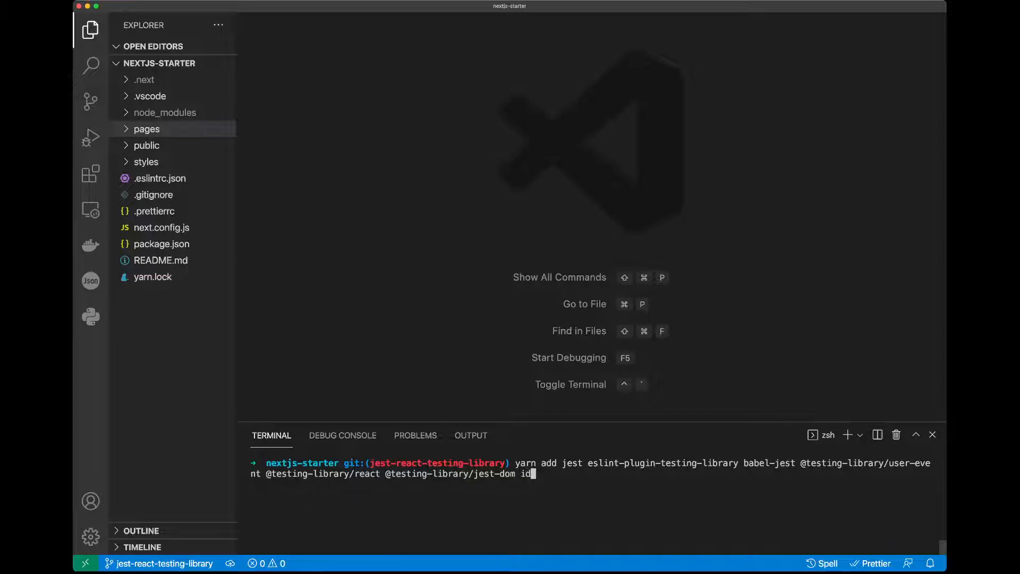
type("entity")
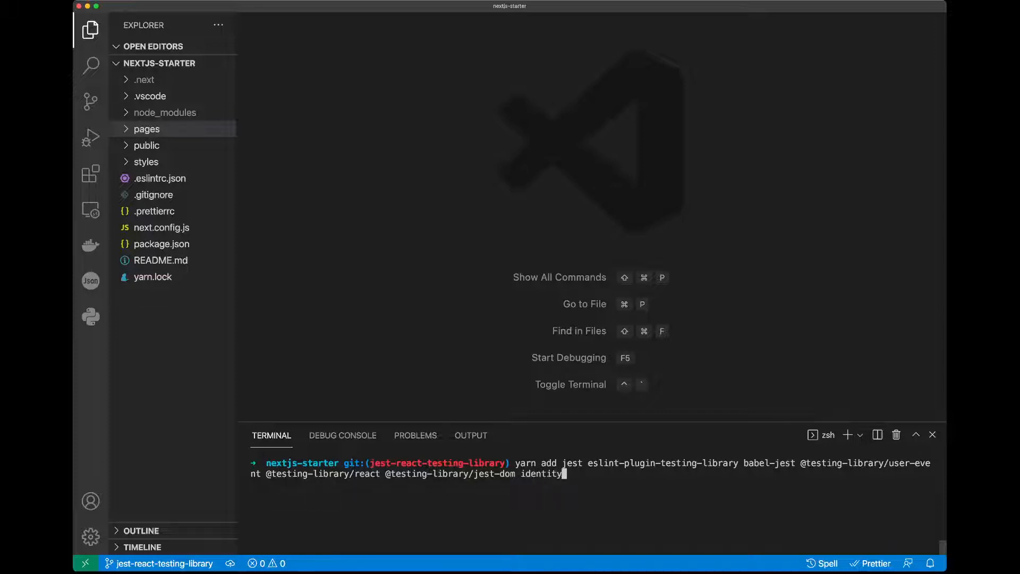
type("-ob")
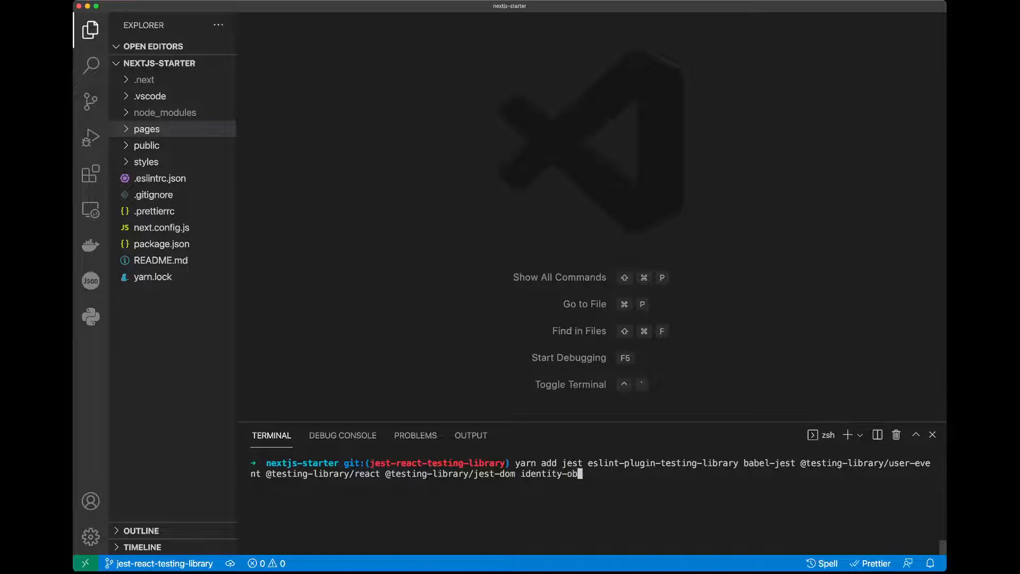
type("j-projx")
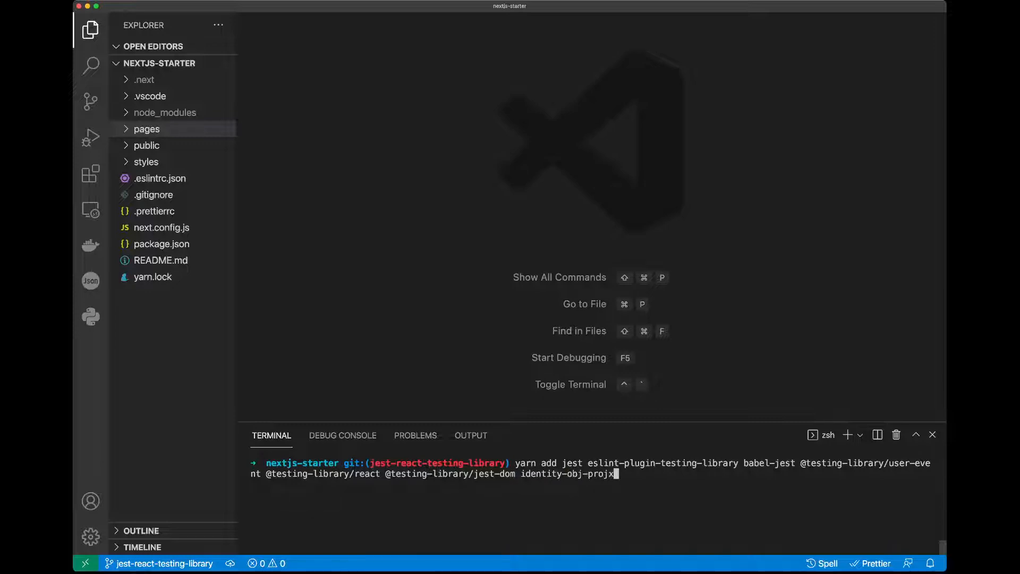
type("y")
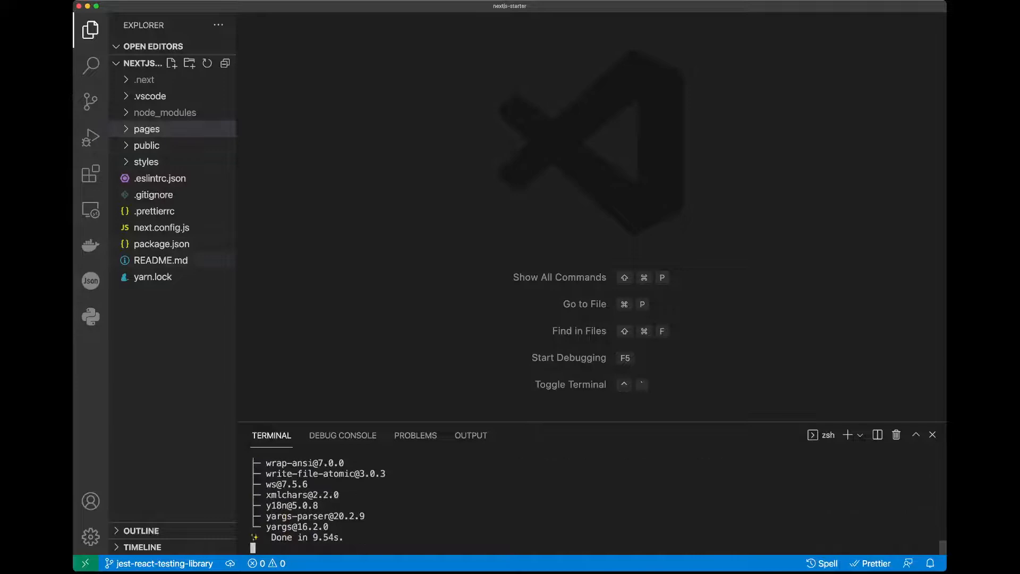
Add "test": "jest" and "test:ci": "jest --ci" scripts to package.json
left_click(162, 244)
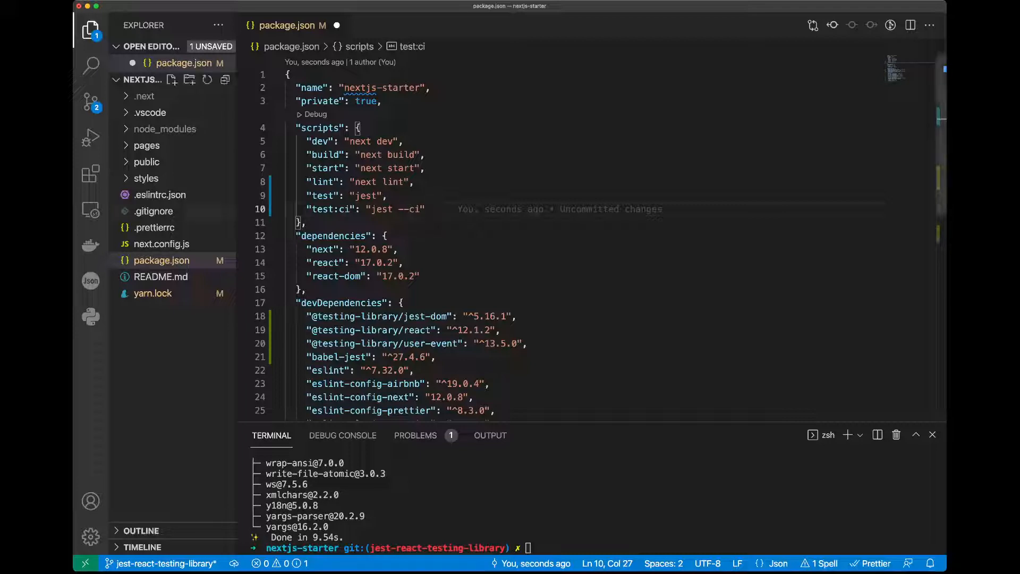
Add the testing-library plugin and a plugin:testing-library/react overrides block to .eslintrc.json
left_click(160, 195)
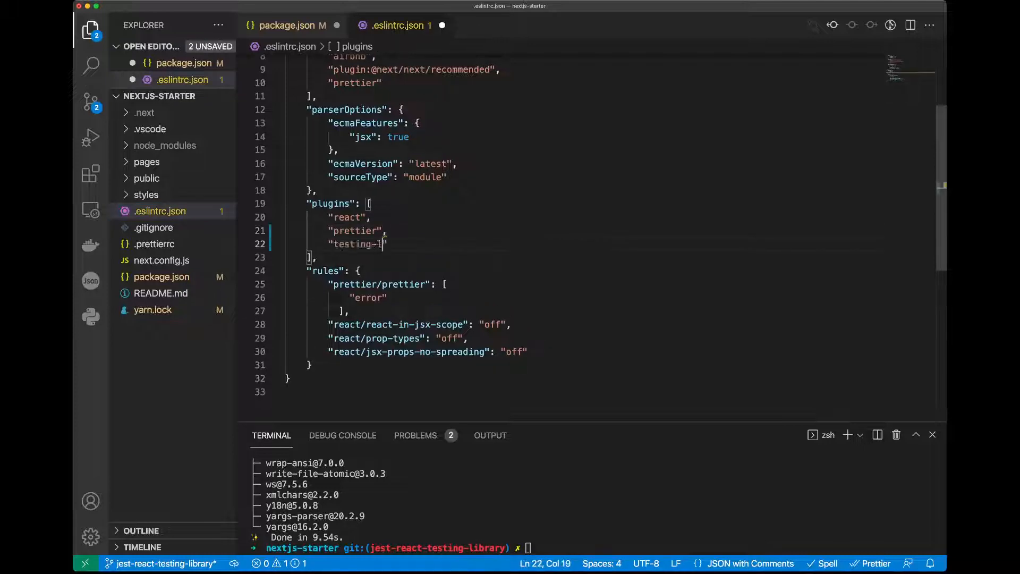
type("ibrary")
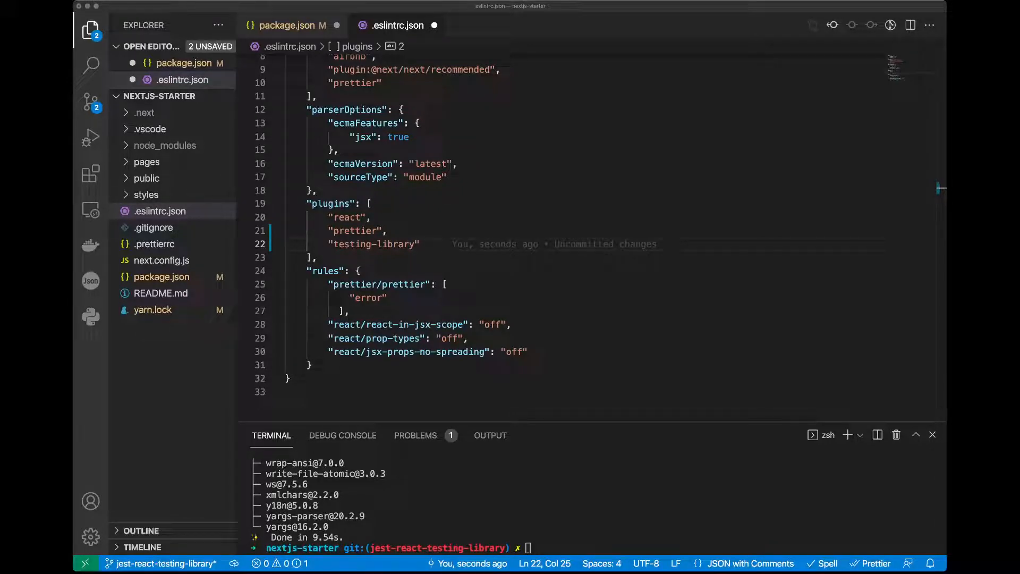
key("enter")
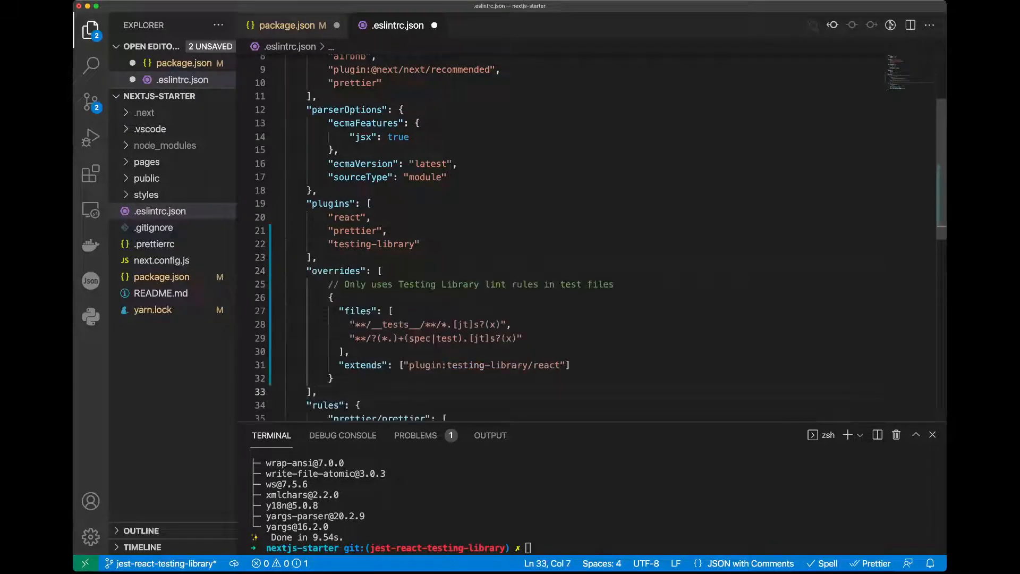
scroll("down", 3)
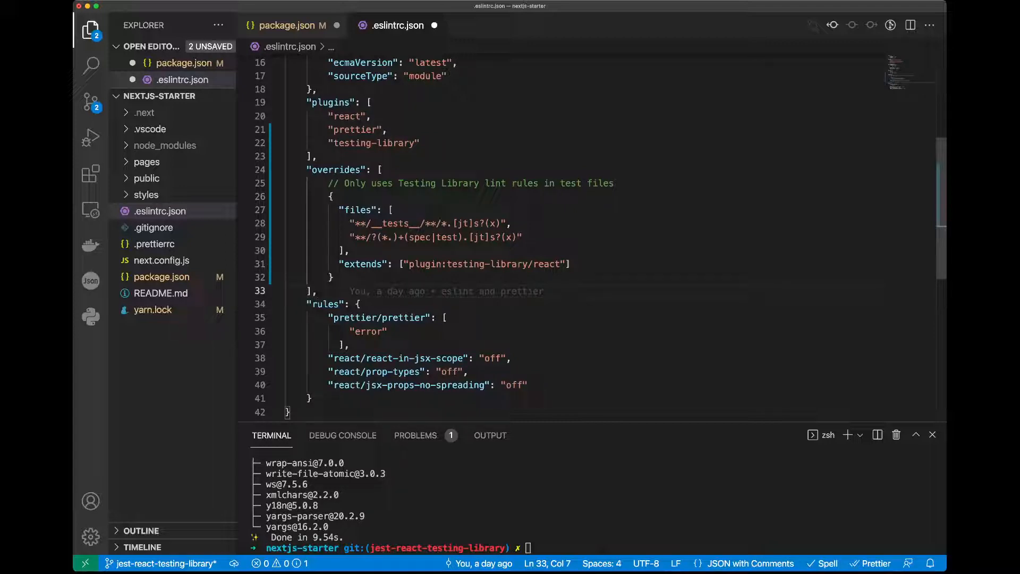
Create jest.config.js with babel-jest transform and jsdom environment, then Format Document
left_click(434, 26)
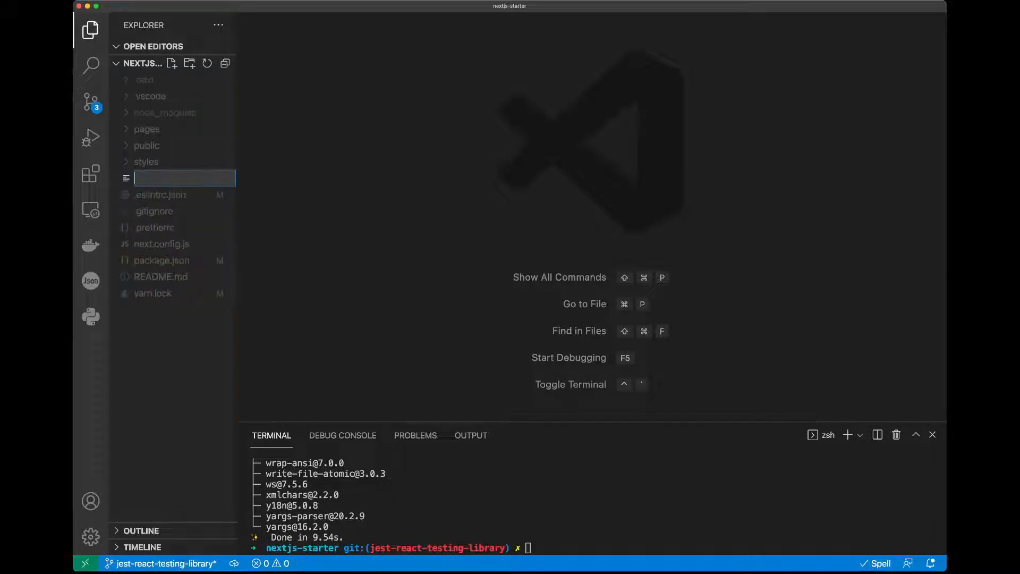
type("jest.c")
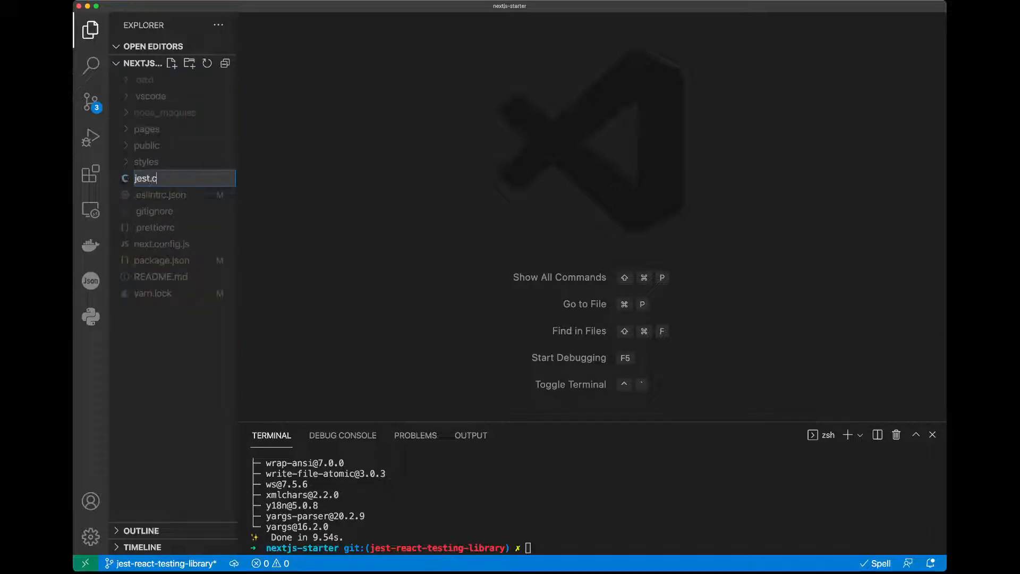
type("onfig.js")
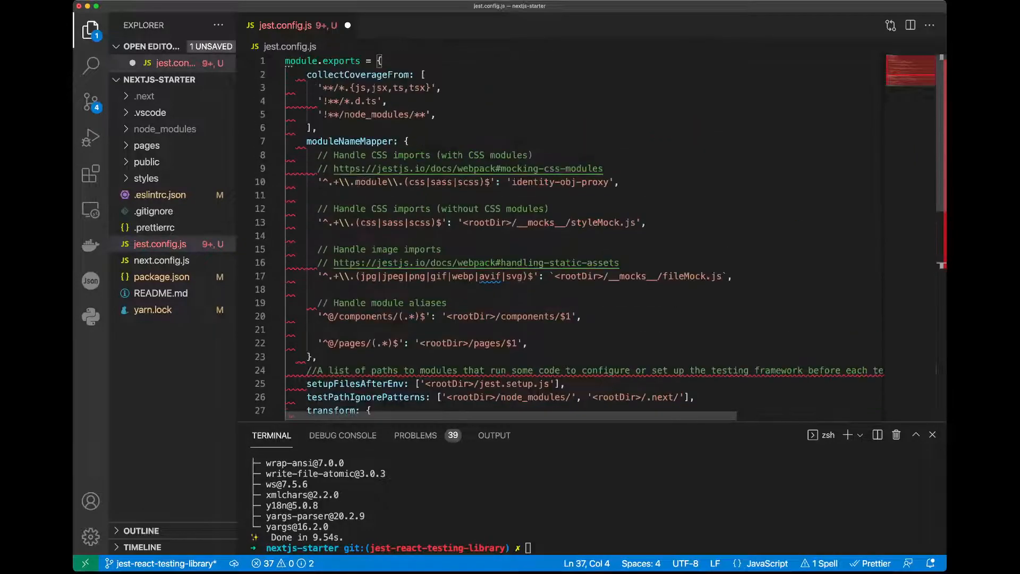
scroll("down", 3)
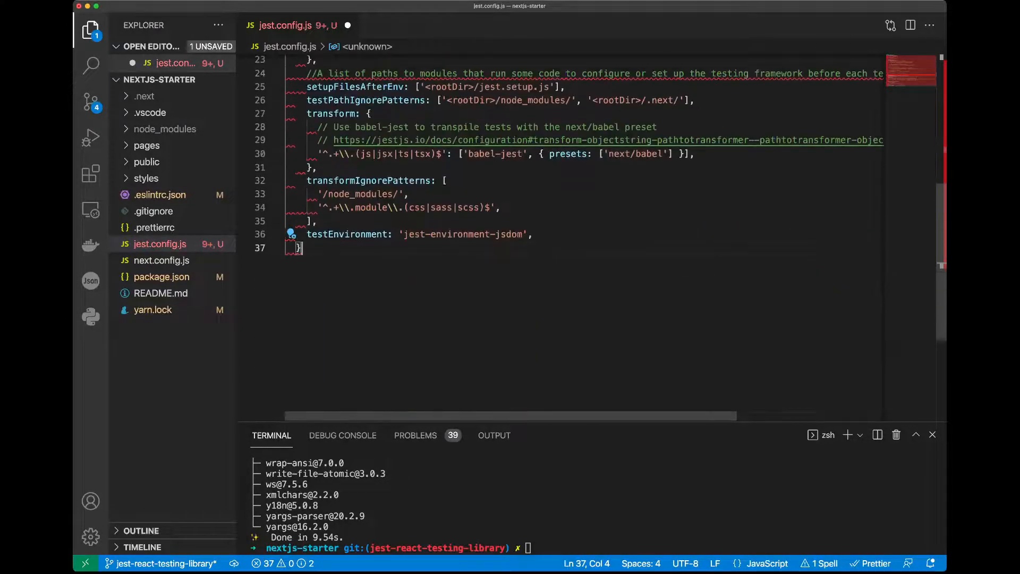
key("Cmd+Shift+P")
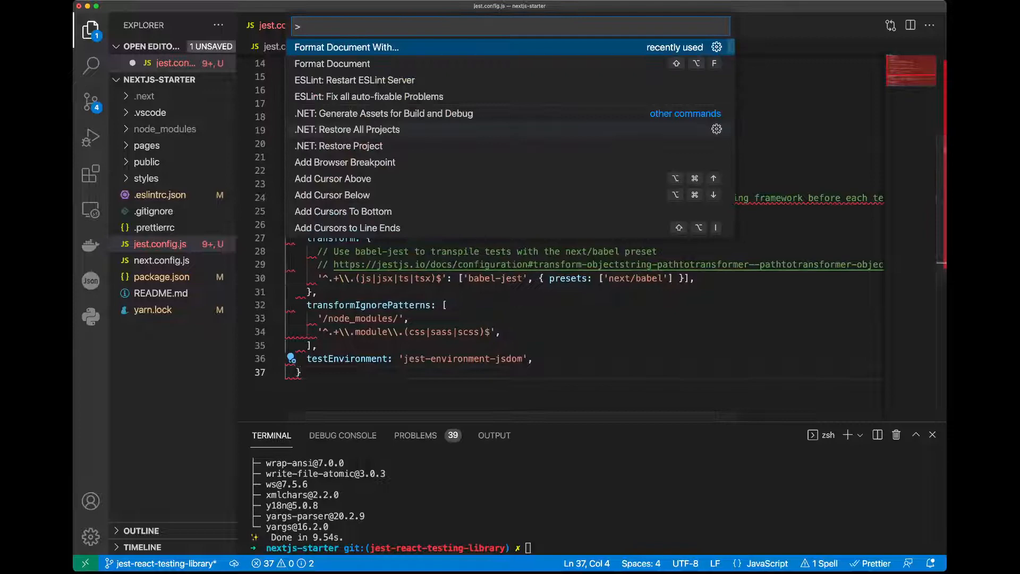
left_click(331, 63)
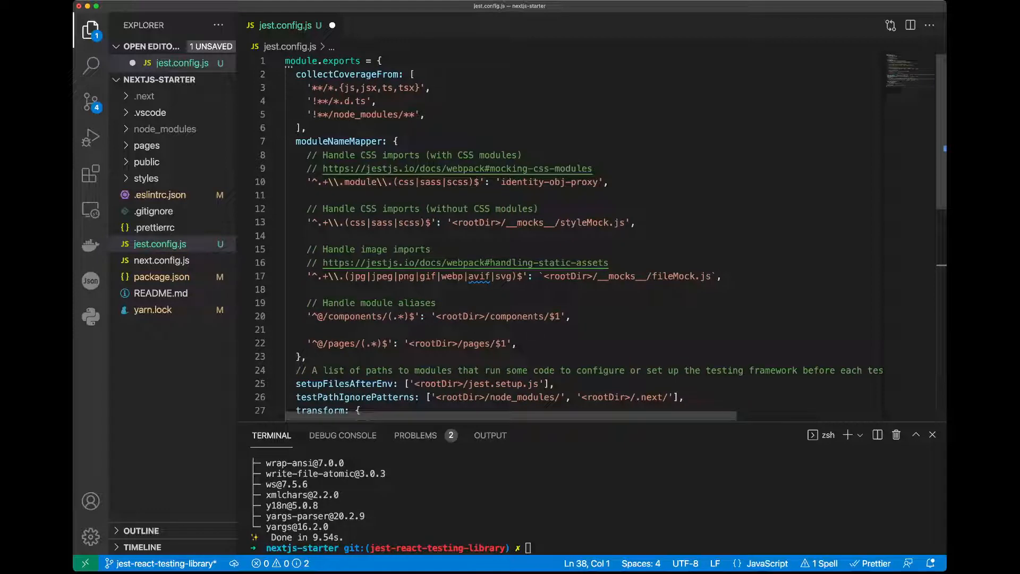
Save jest.config.js and start naming a new root file jest.setup.js
scroll("down", 3)
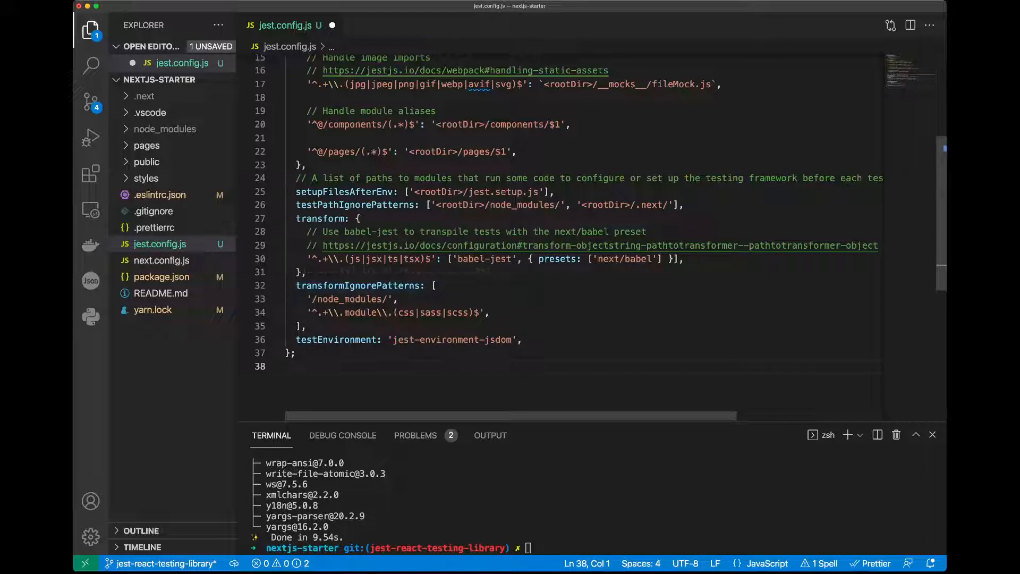
left_click_drag(296, 285, 489, 313)
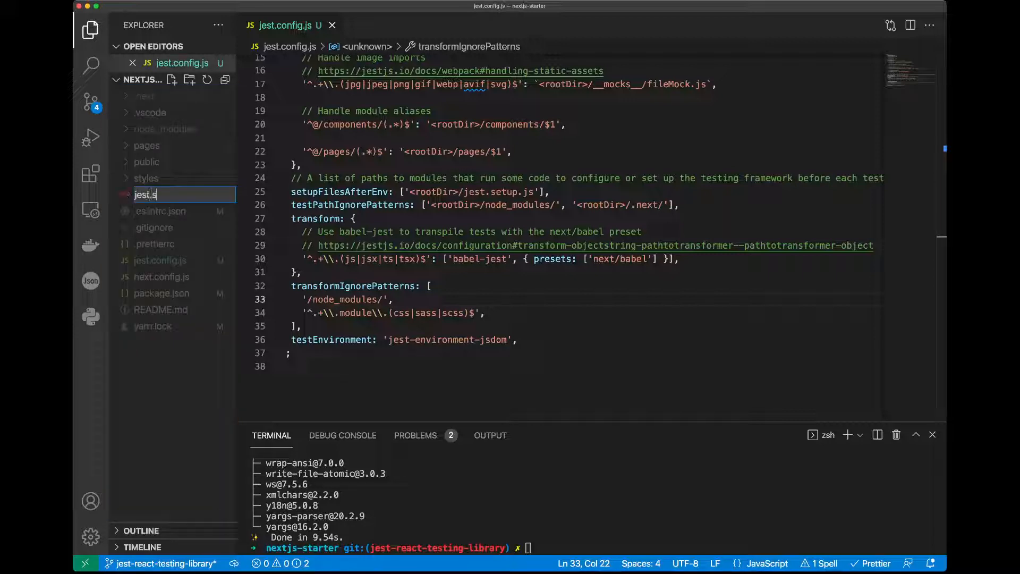
key("Enter")
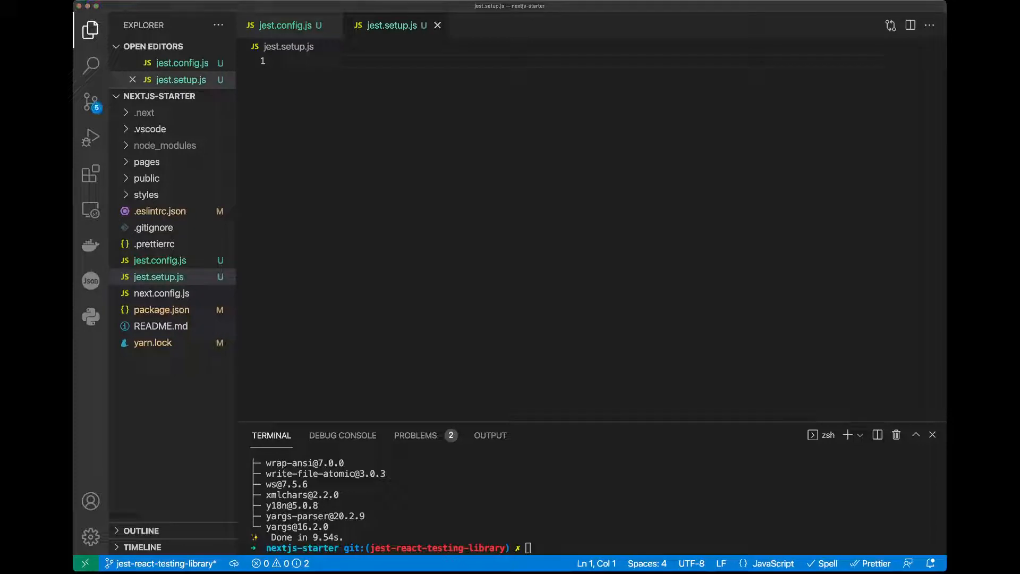
type("import '@testing-library/jest-dom/extend-expect'")
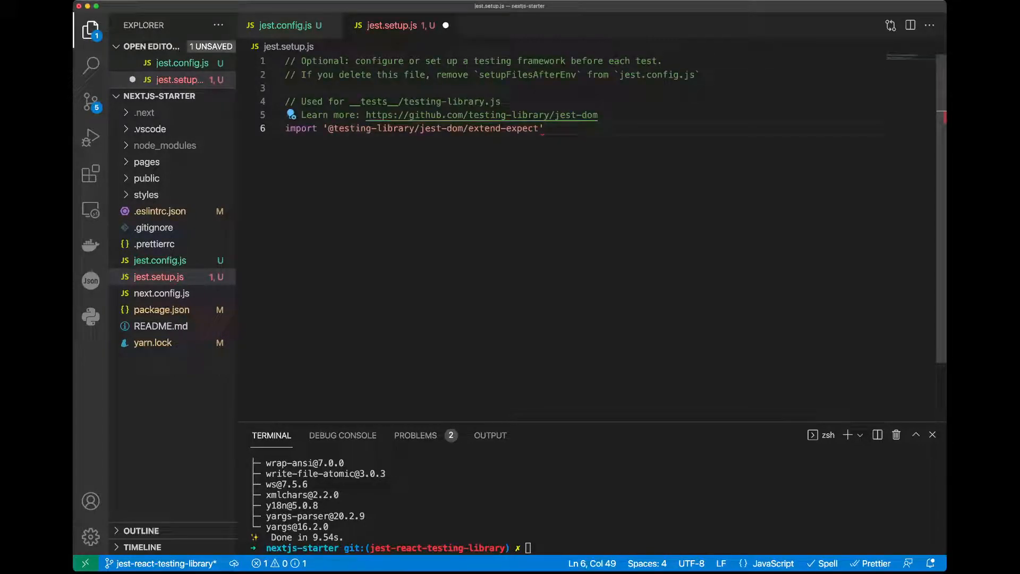
left_click(544, 128)
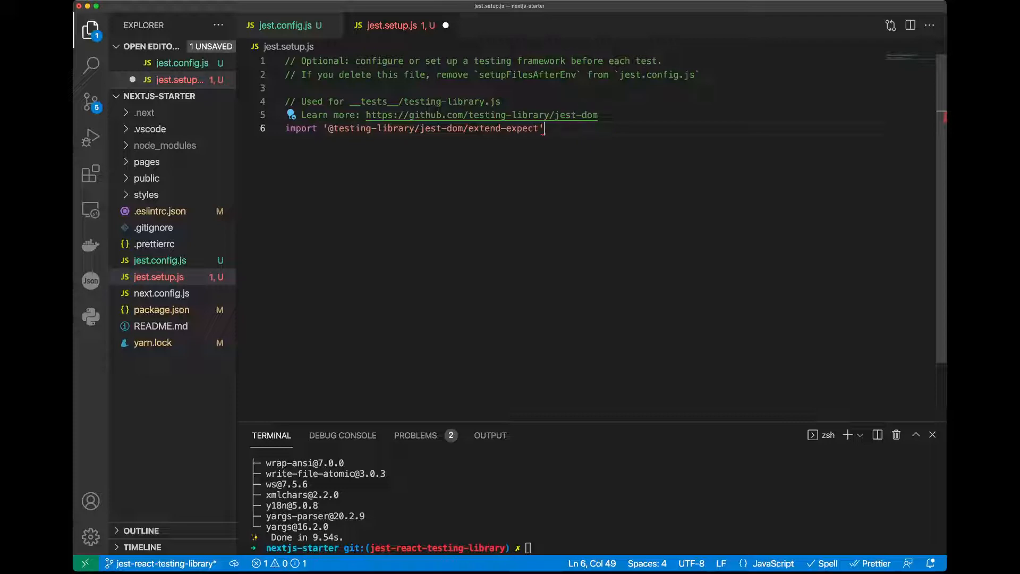
key("Cmd+Shift+P")
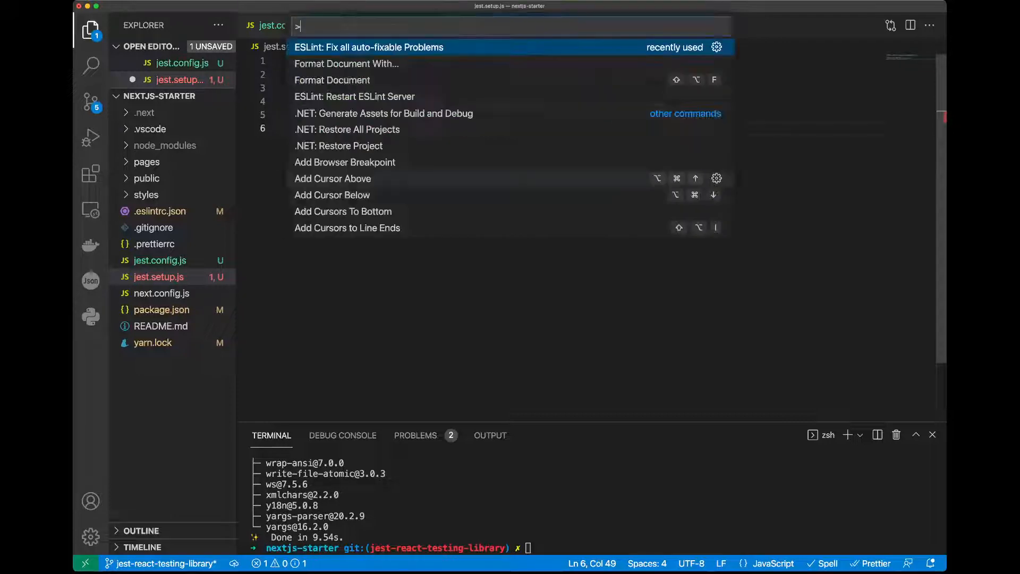
left_click(368, 47)
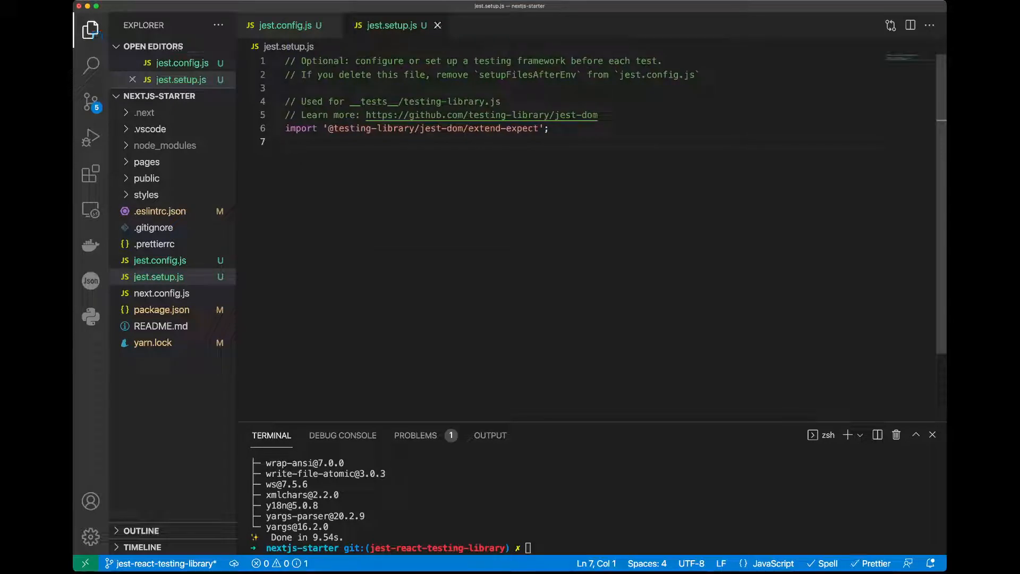
mouse_move(156, 95)
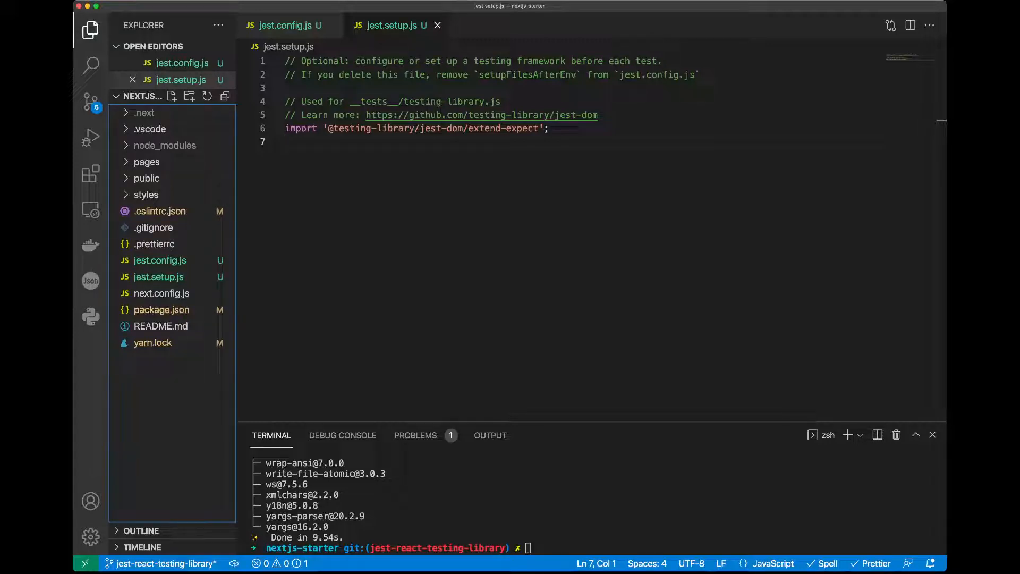
Create a __mocks__ folder containing fileMock.js that exports 'test-file-stub'
left_click(171, 96)
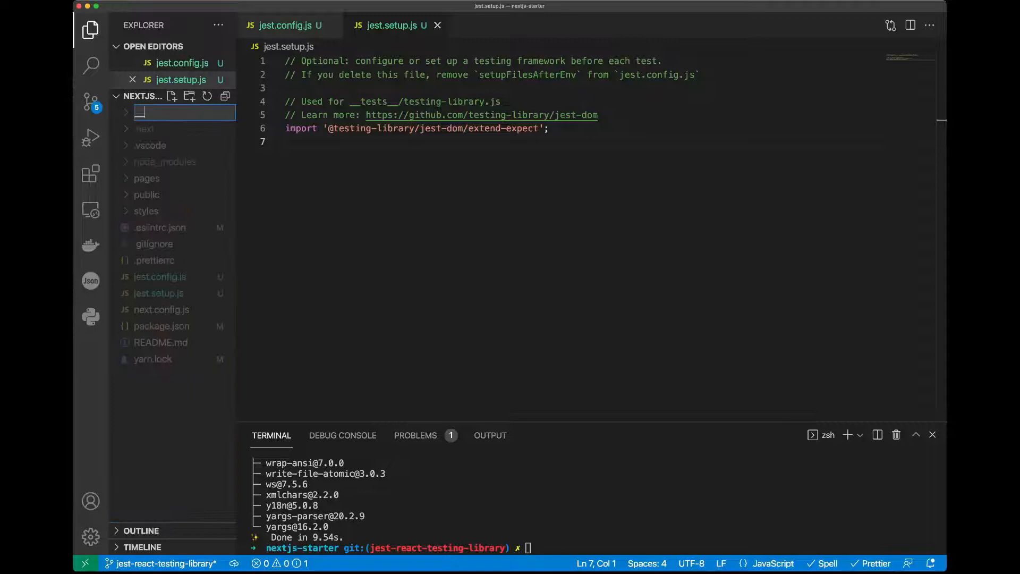
type("__mocks")
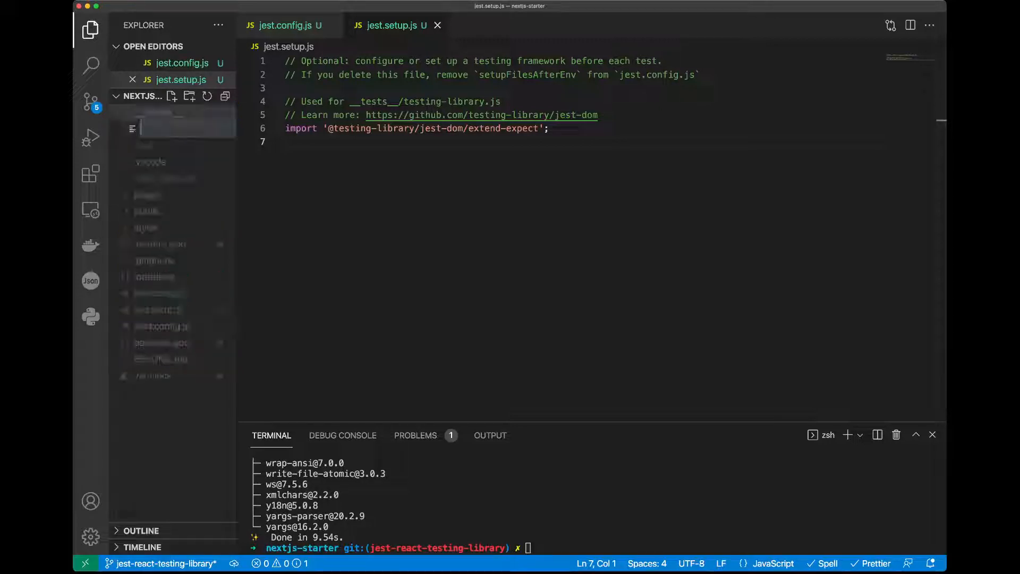
type("file")
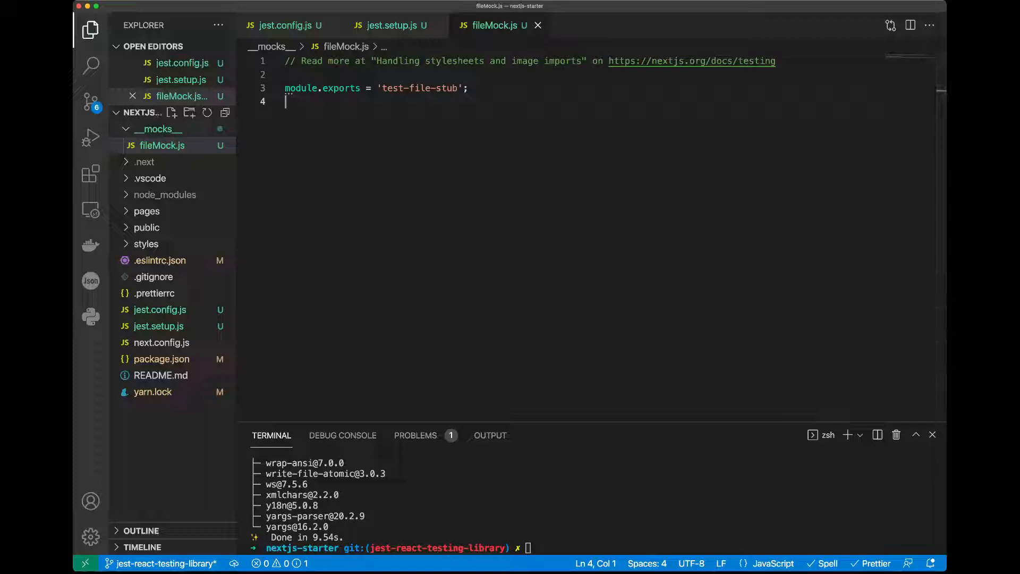
Add styleMock.js inside __mocks__ exporting an empty object
left_click(163, 145)
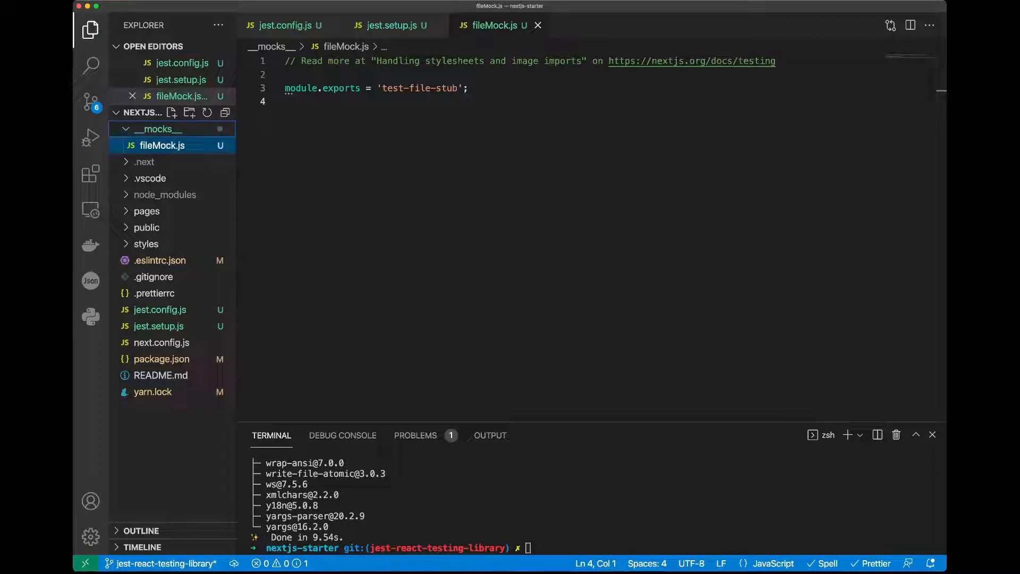
left_click(172, 113)
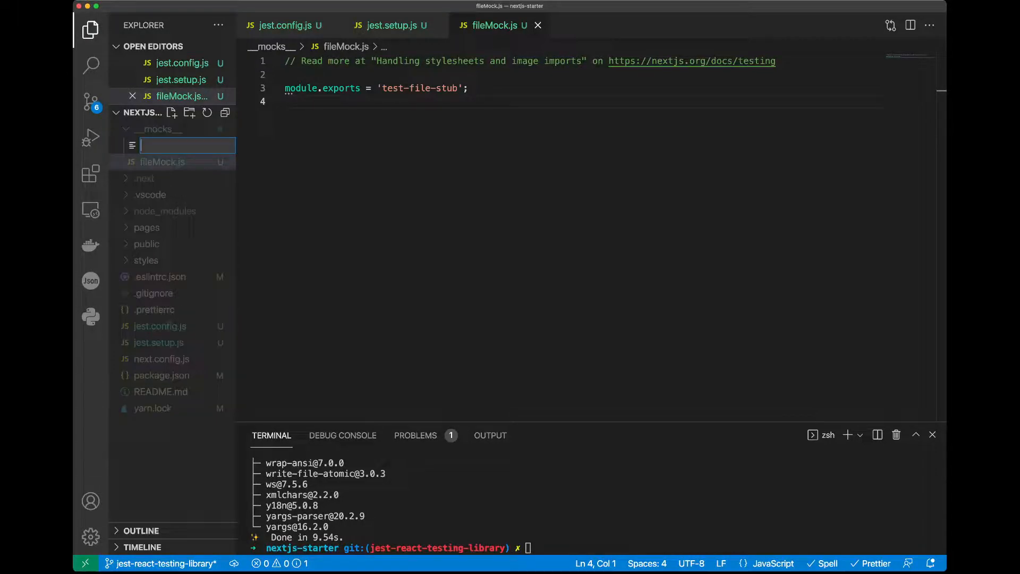
type("styleMock.js")
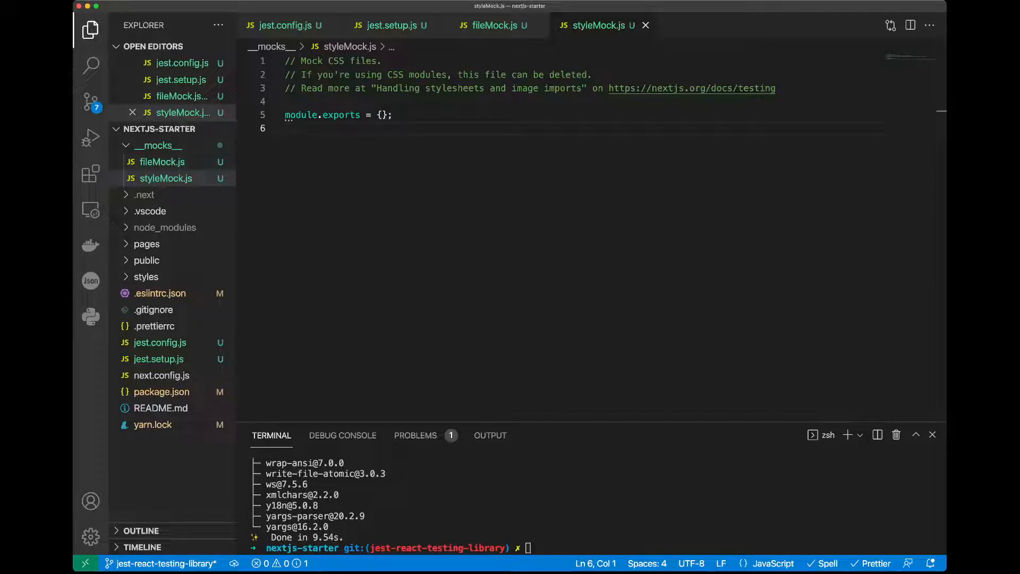
left_click(158, 144)
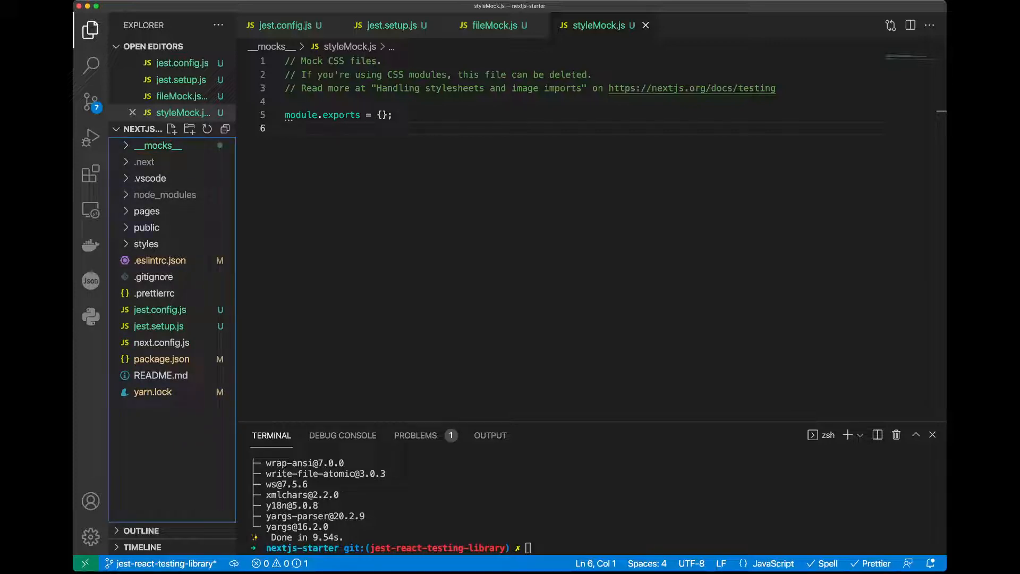
Create __test__/index.test.js checking Home renders the 'welcome to next.js!' heading, and save
left_click(172, 128)
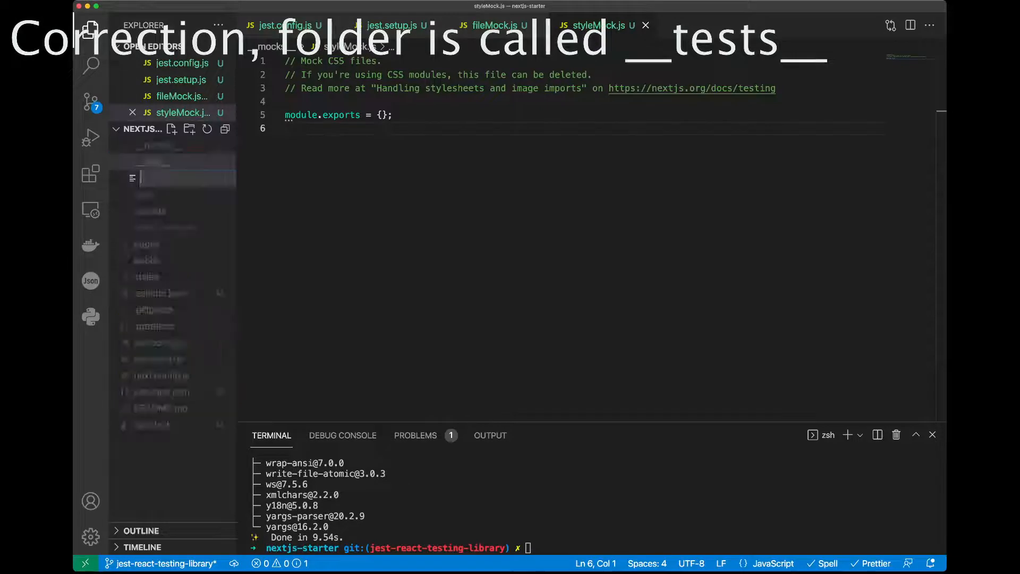
type("index")
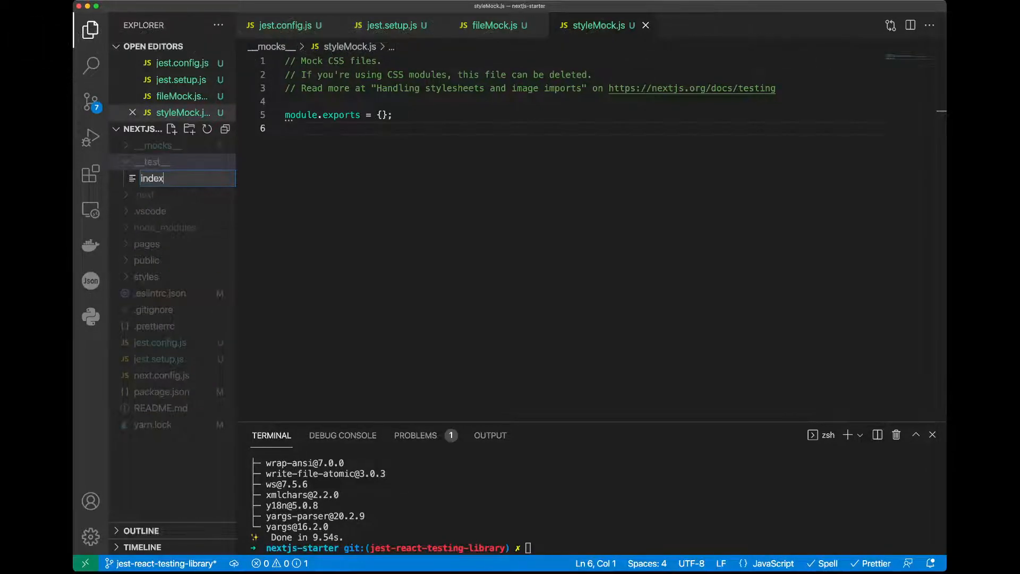
type(".test.js")
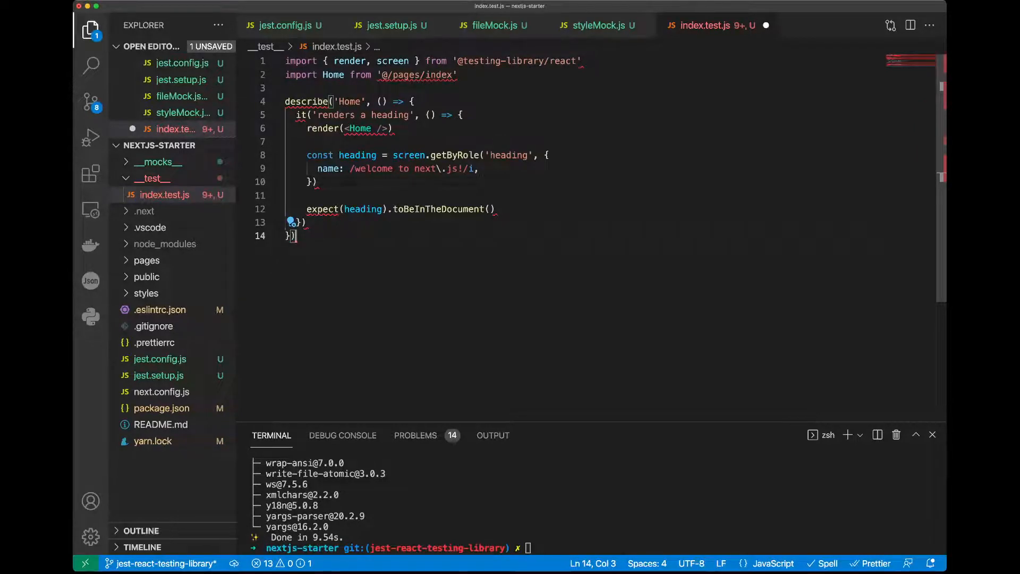
key("cmd+s")
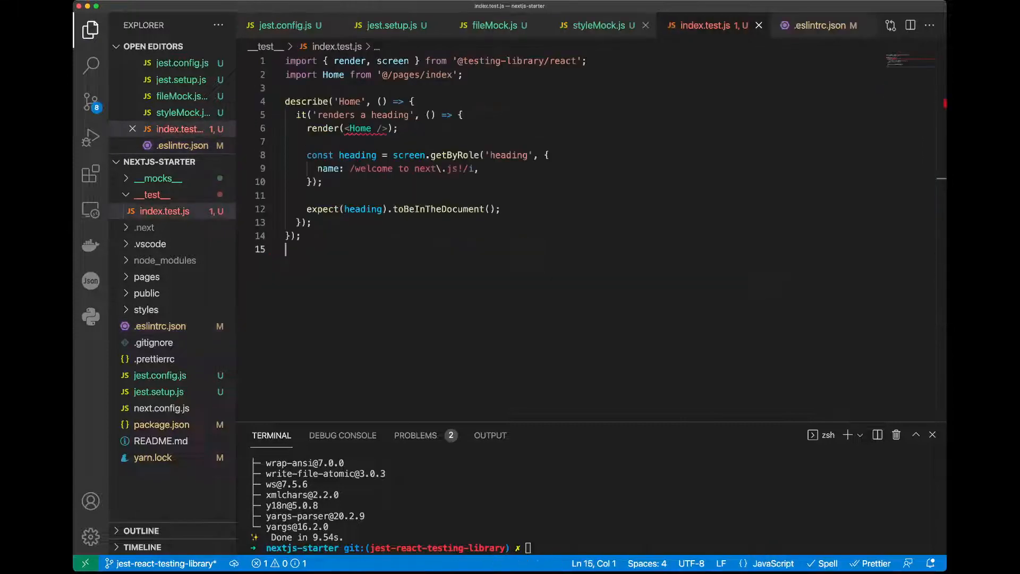
mouse_move(358, 128)
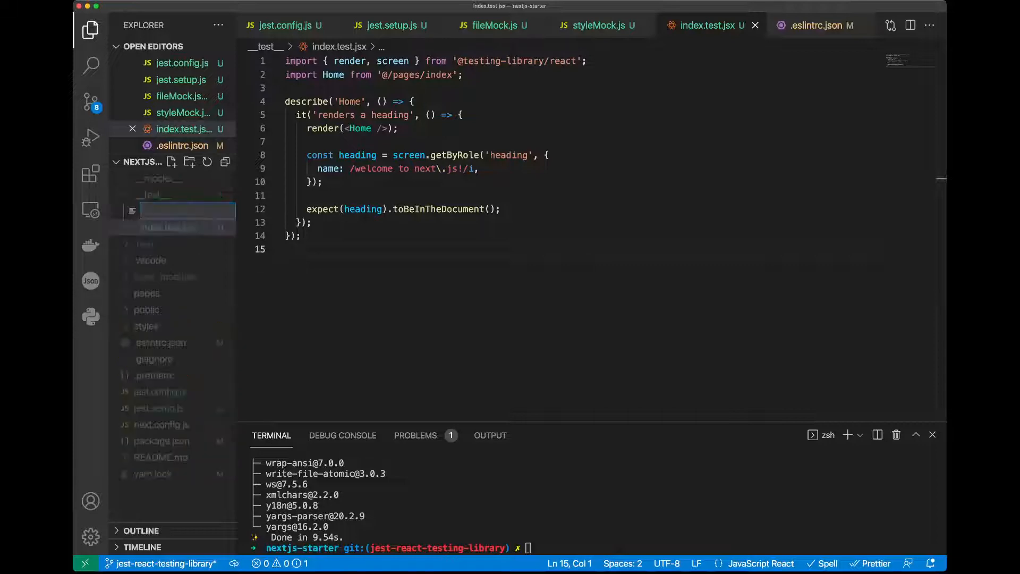
Create __test__/snapshot.test.jsx rendering Home and expecting its container toMatchSnapshot()
type("snapshot")
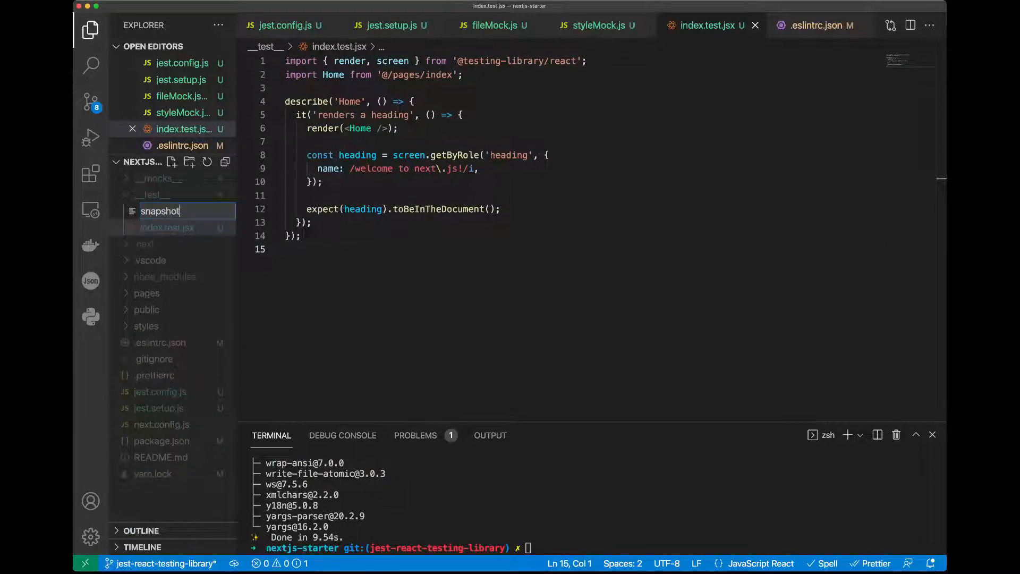
type(".test.")
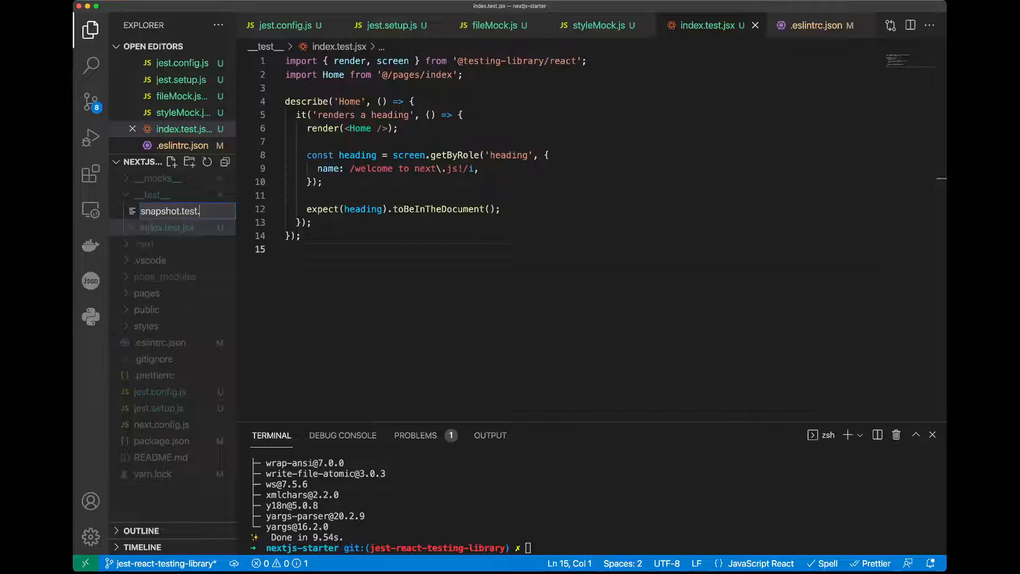
key("enter")
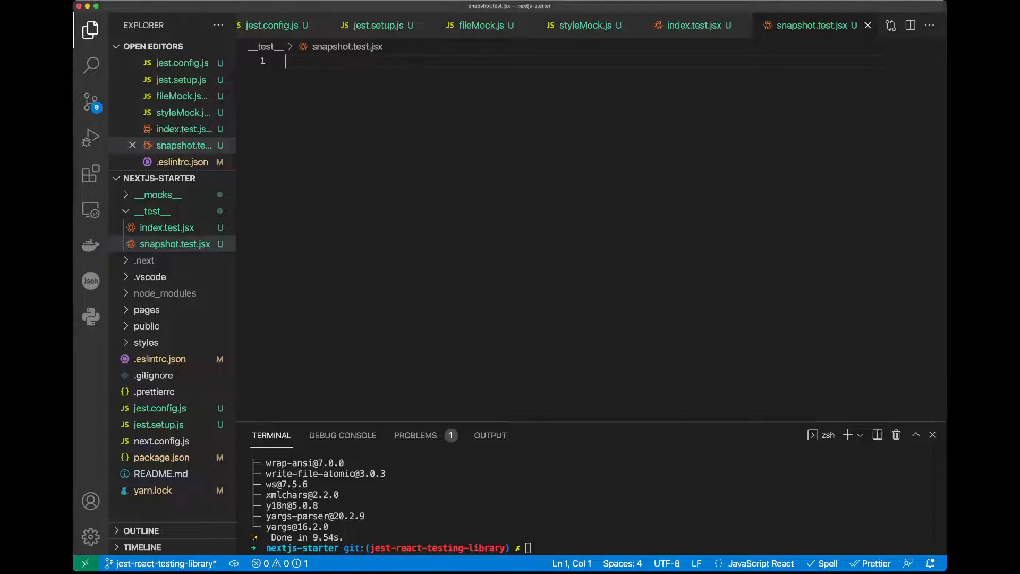
type("import { render } from '@testing-library/react';")
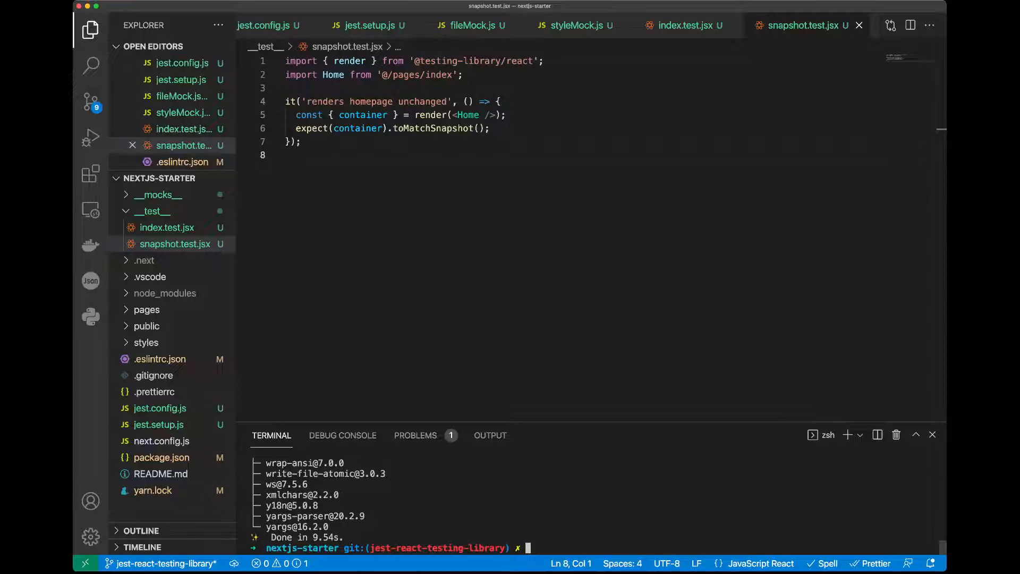
Run yarn test so both suites pass and one snapshot is written
type("yarn t")
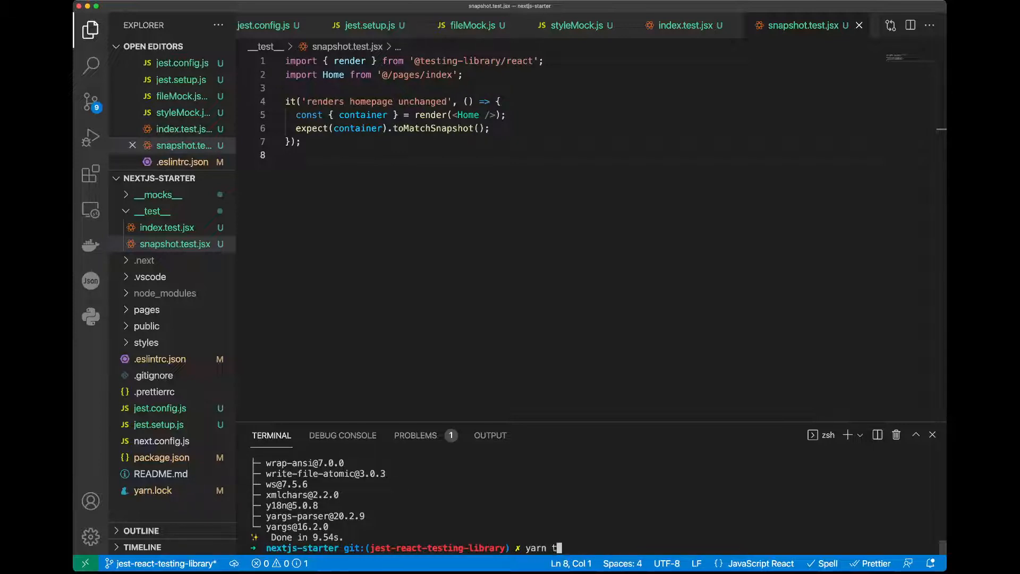
key("Enter")
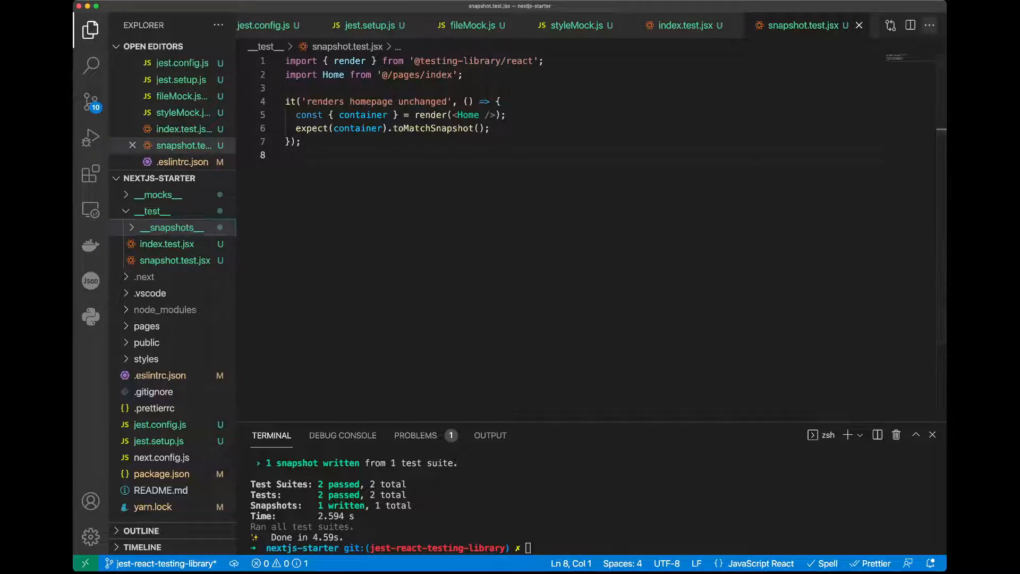
Close all editors and create utils/arraysEqual.js with a default-exported arraysEqual function
left_click(172, 227)
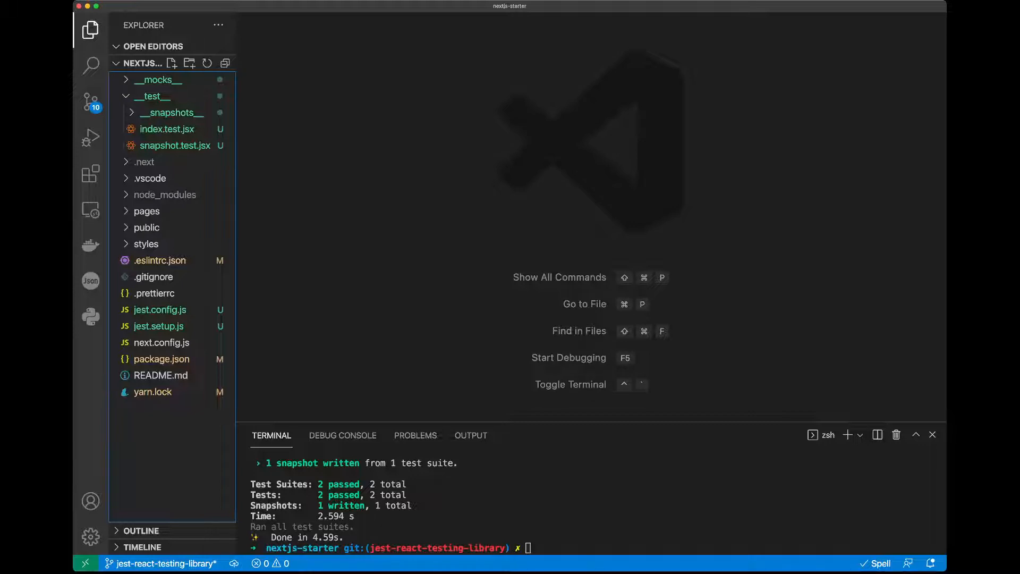
type("uti")
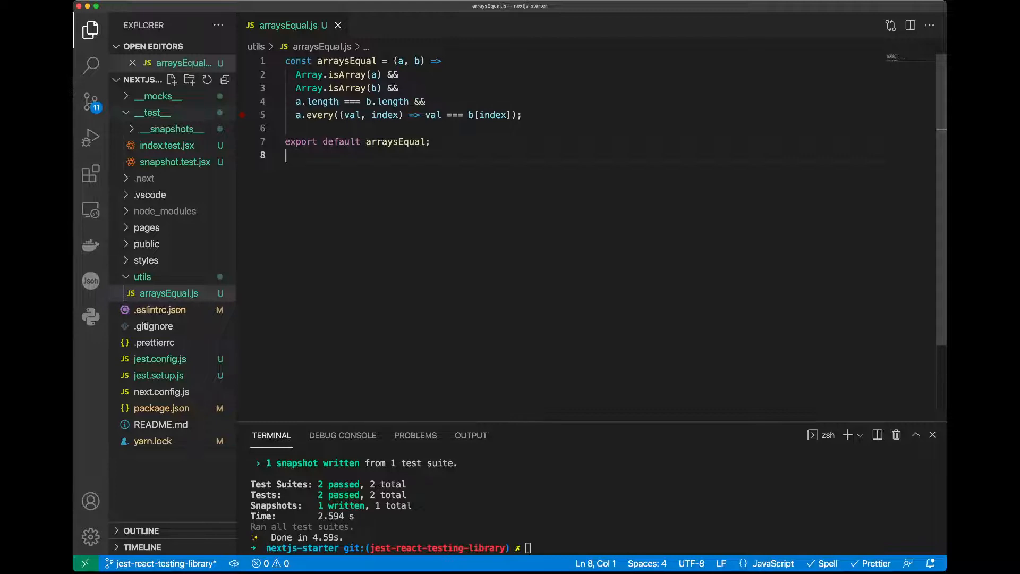
Create __test__/utils/arraysEqual.test.js with arrayEquals cases and begin its import path
left_click(168, 293)
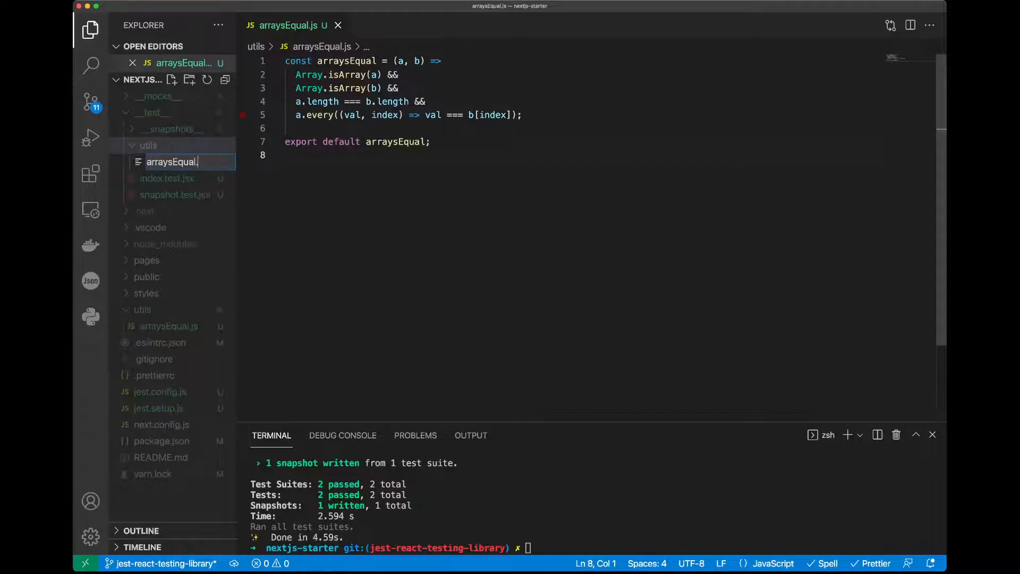
type("test.js")
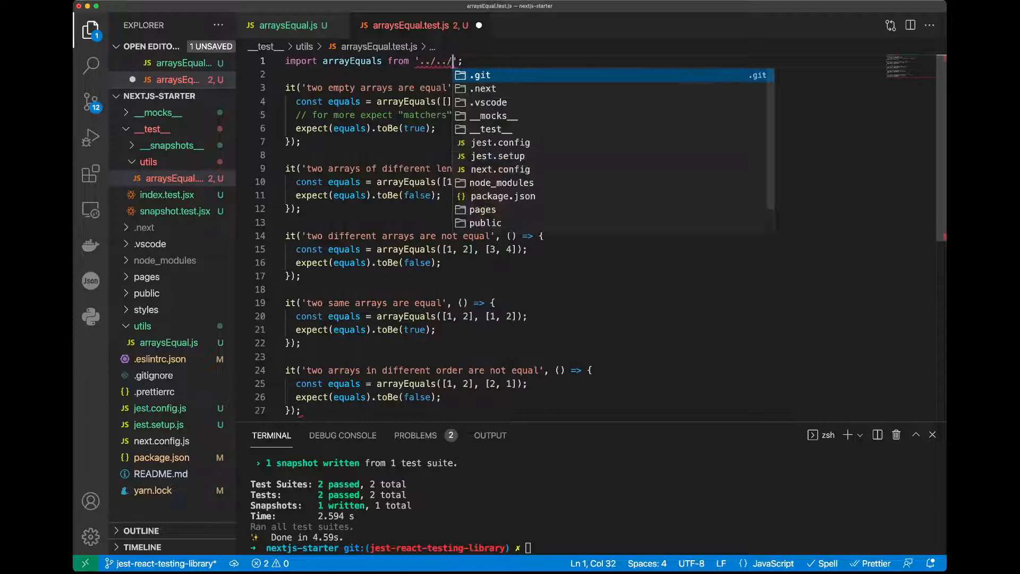
Import from '../../utils/arraysEqual', pass all 7 tests in 3 suites, then open jest.config.js
type("utils/arraysEqual")
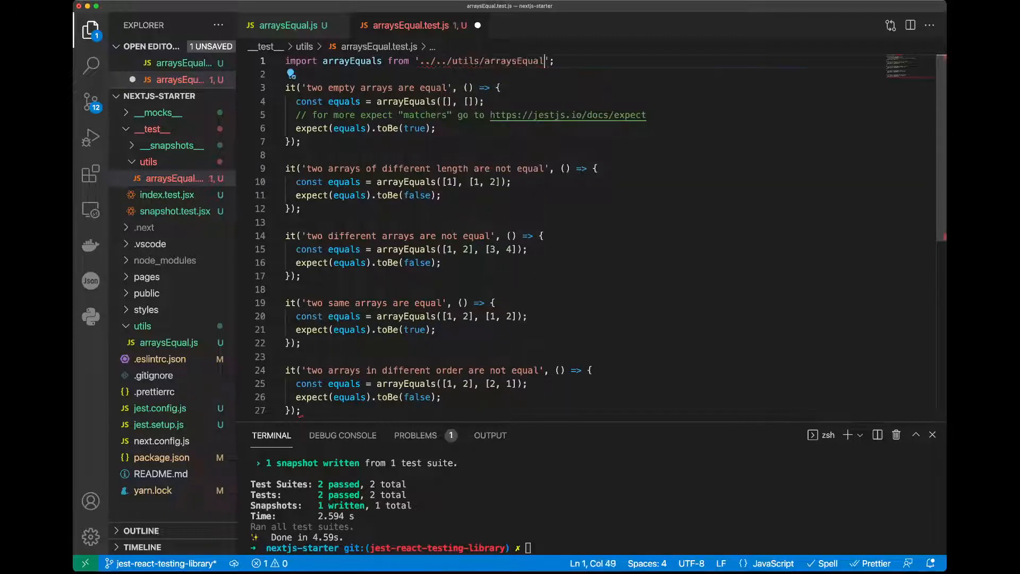
scroll("down", 3)
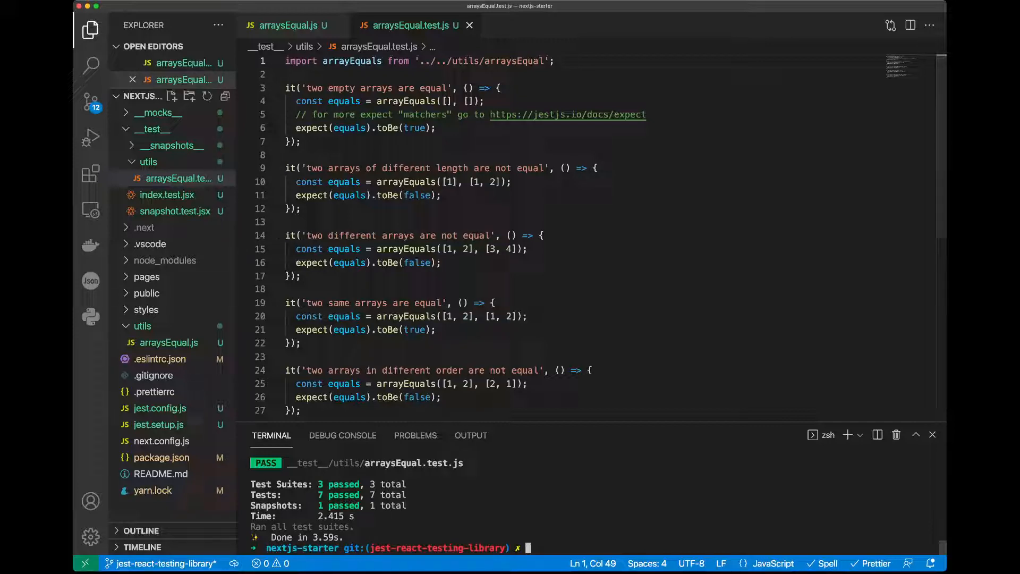
left_click(160, 408)
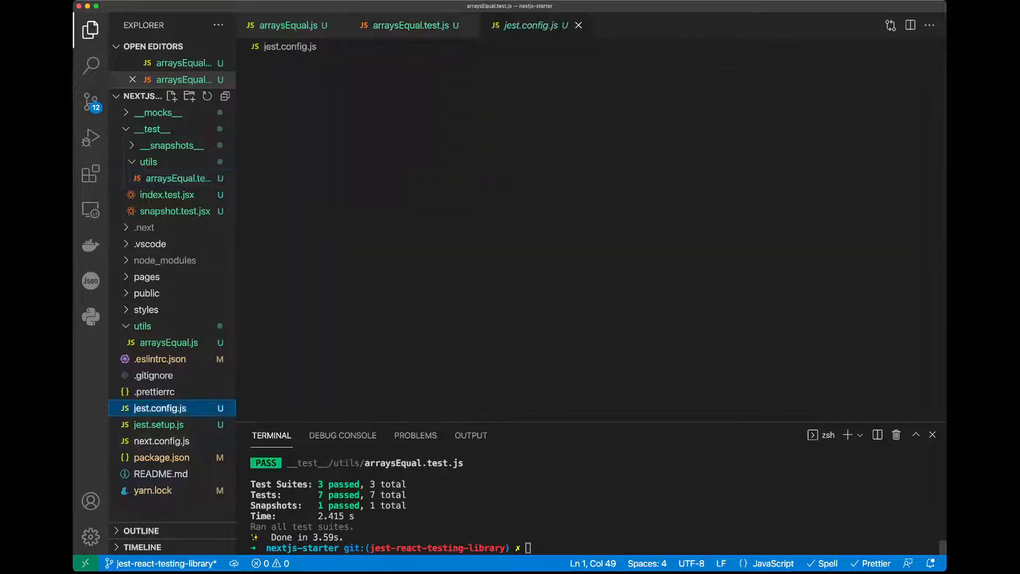
Map '^@/utils/(.*)$' to '<rootDir>/utils/$1' and import from '@/utils/arraysEqual'
left_click(158, 408)
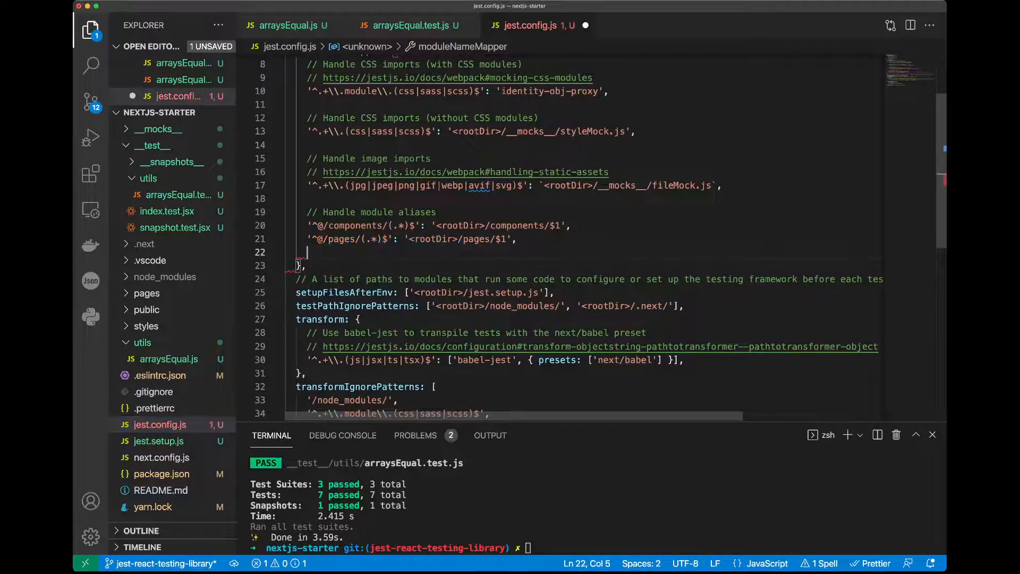
type("'^@/pages/(.*)$': '<rootDir>/pages/$1',")
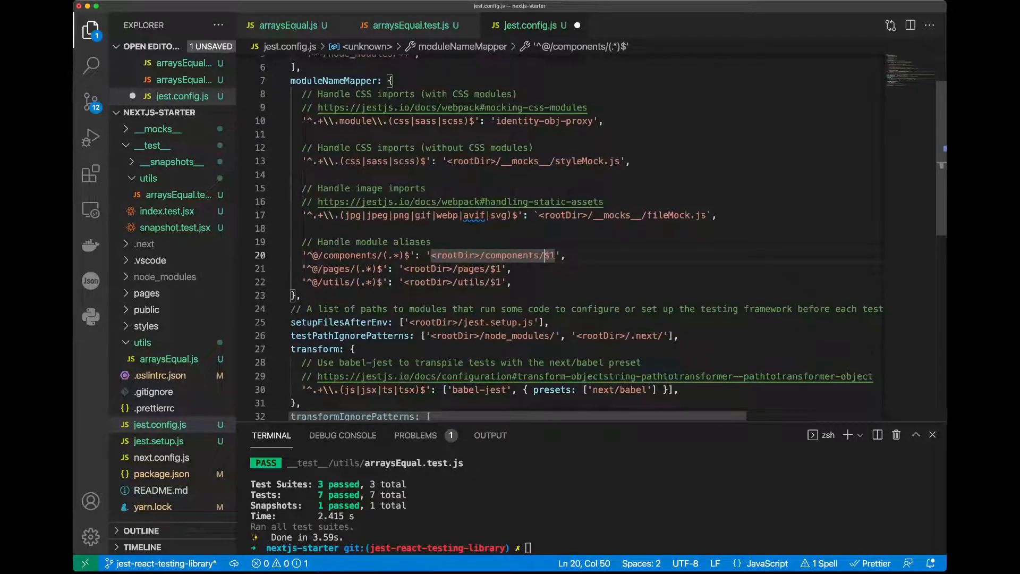
left_click(412, 25)
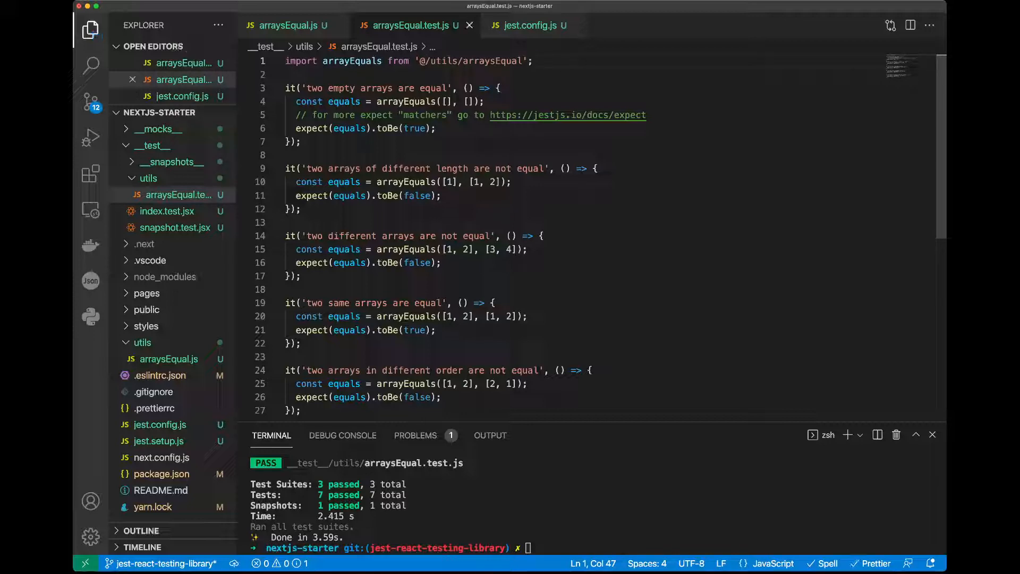
Rerun yarn test; all 7 tests in 3 suites pass with the alias import
type("yarn")
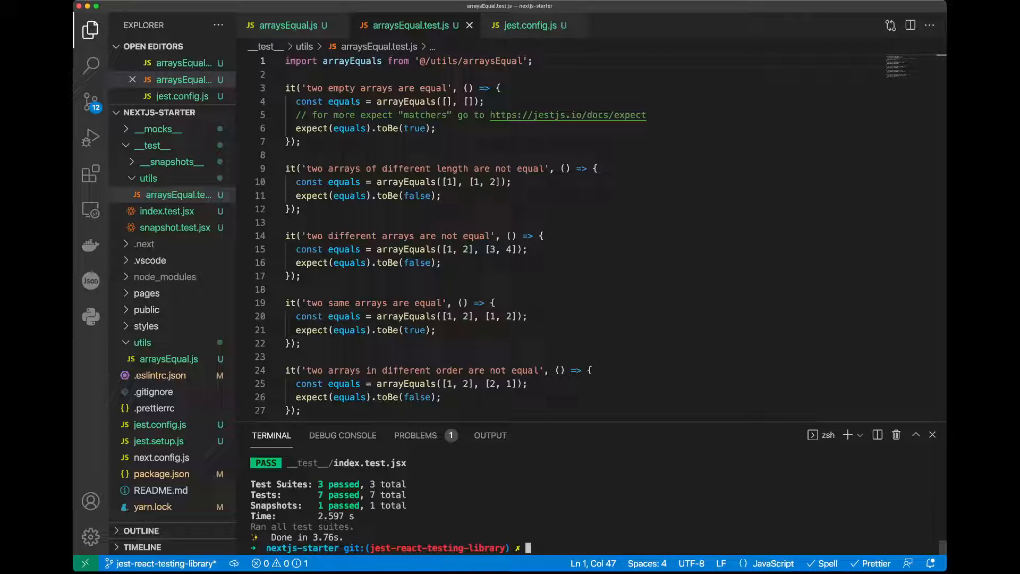
type("yarn")
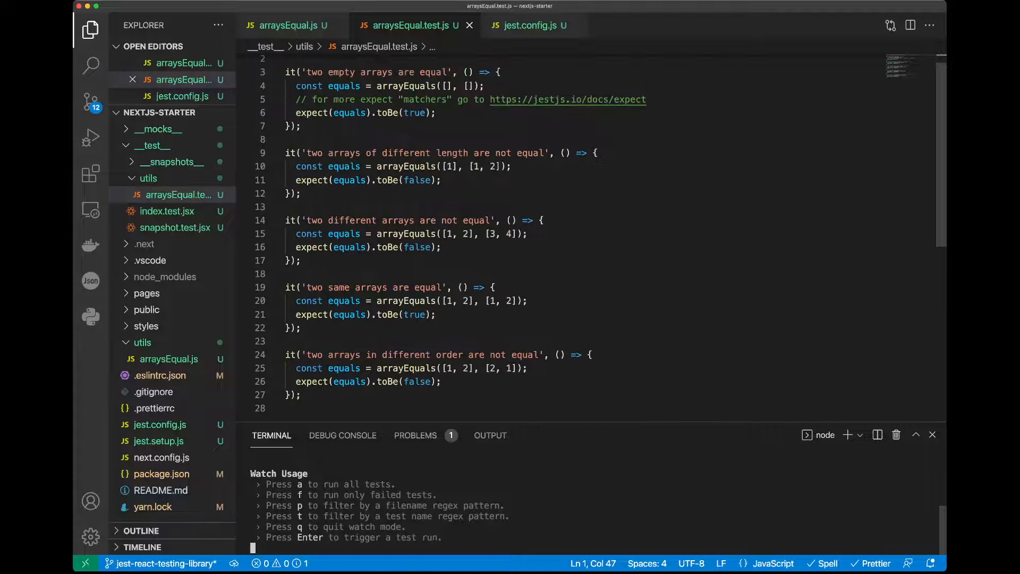
Run Jest in watch mode with yarn test --watch
type("t")
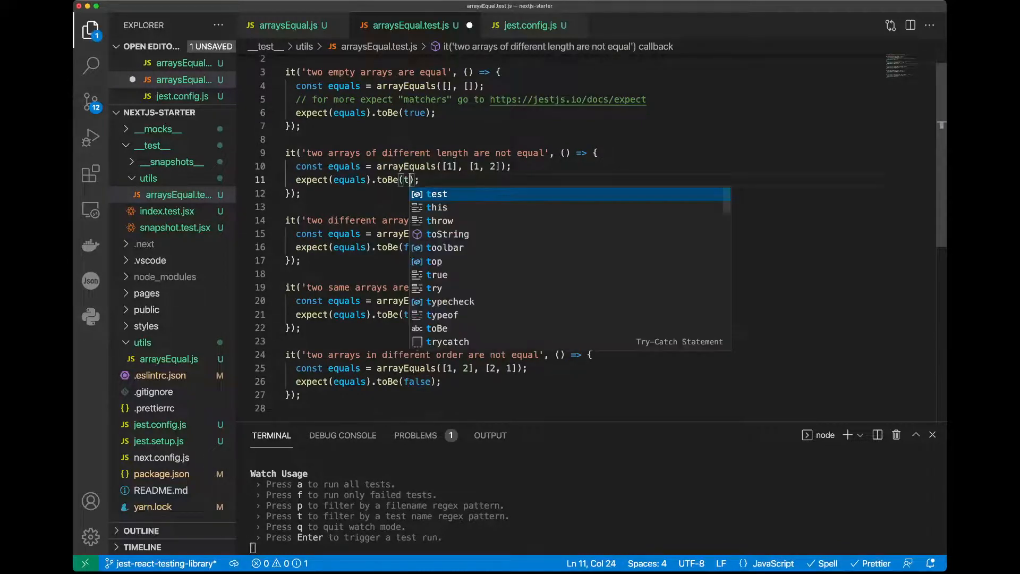
Make the 'different length' test expect true, observe the watch-mode failure, then restore false
type("rue")
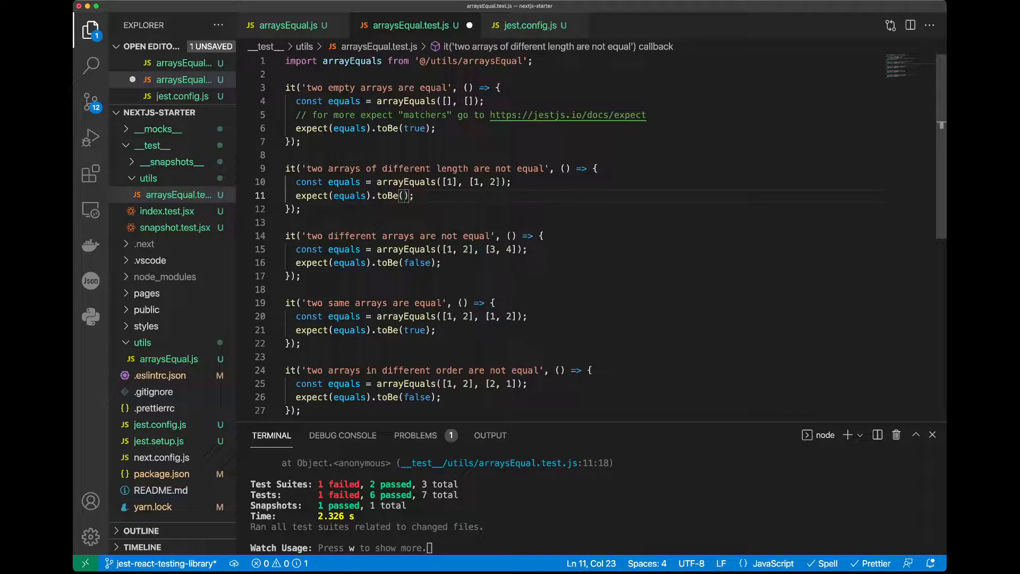
type("false")
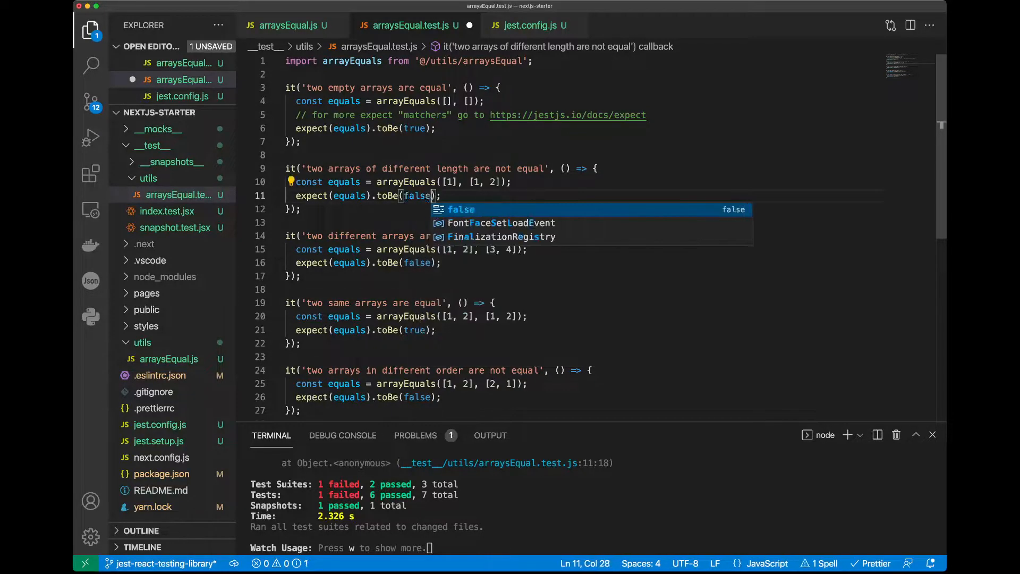